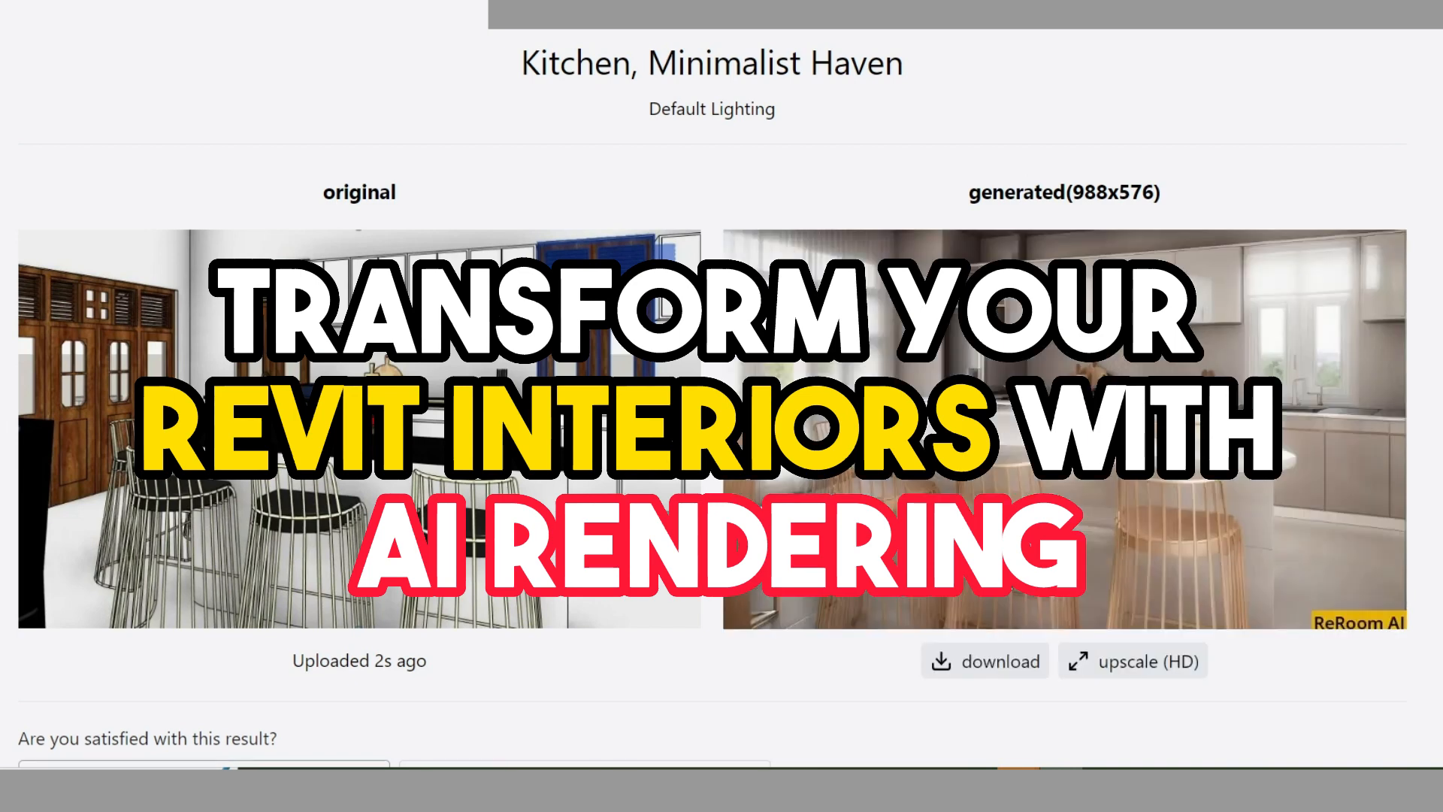
Step: View the ReRoom AI kitchen render beside its original, then return to the Revit ground floor plan
click(983, 660)
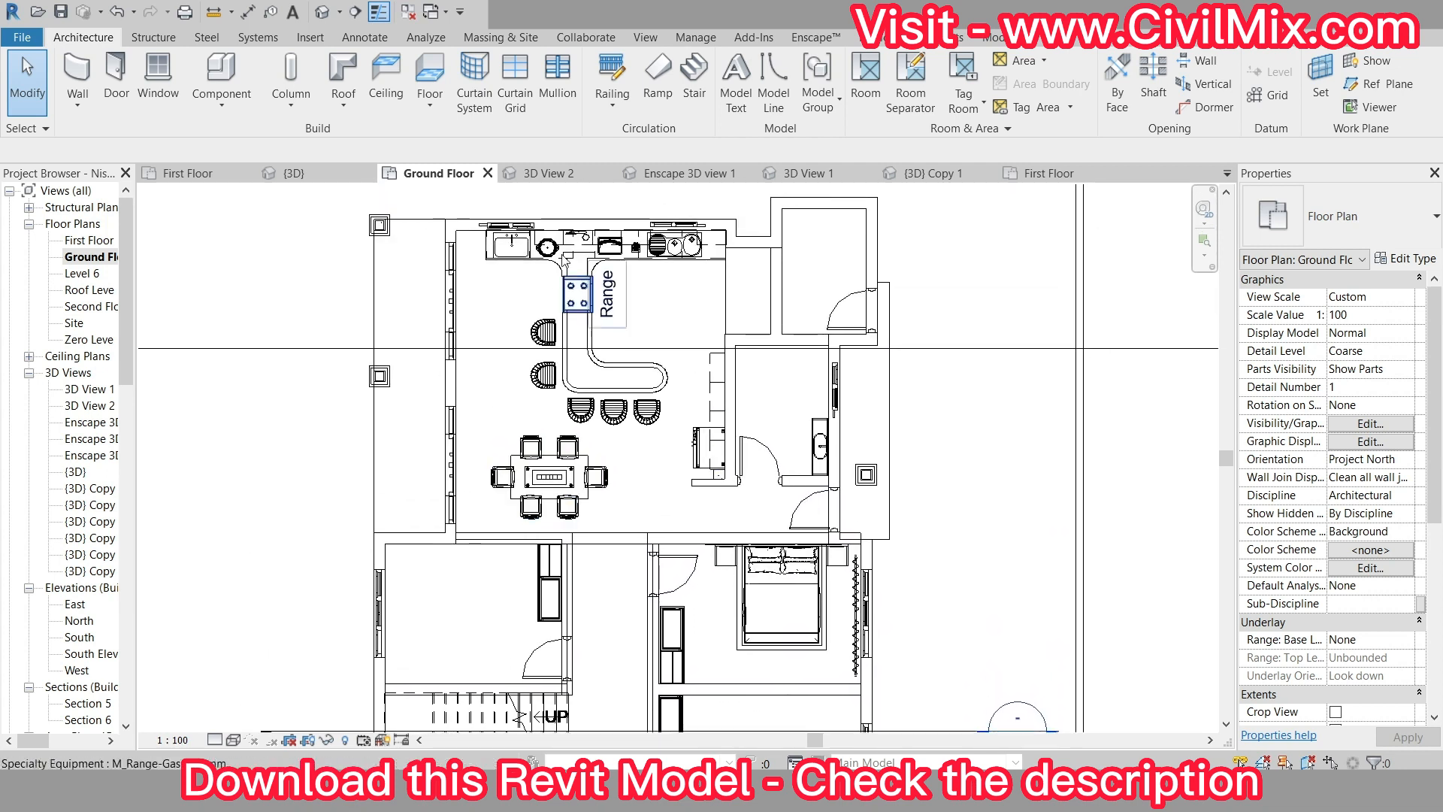
Step: Choose Camera from the 3D View list to place a kitchen perspective camera
click(324, 12)
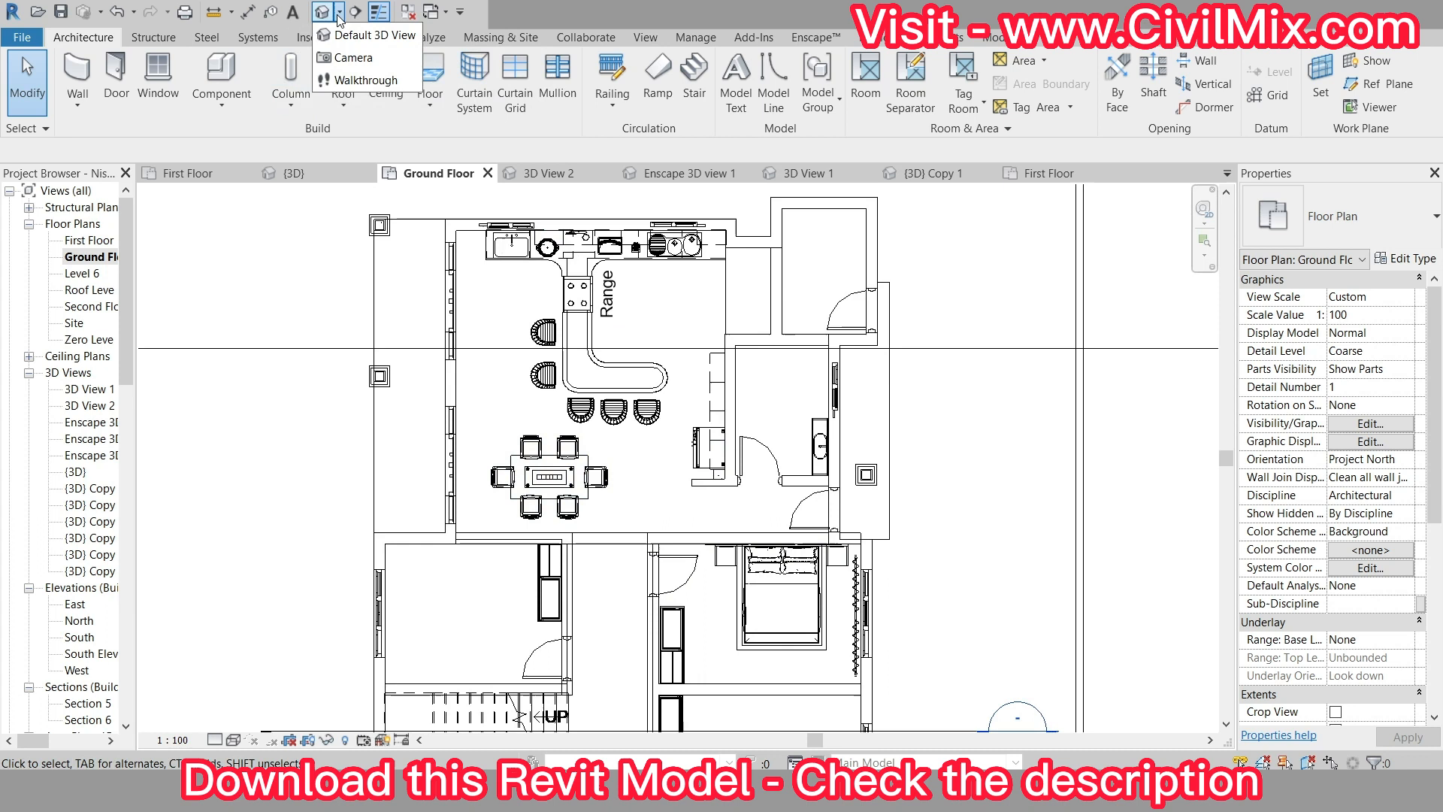
click(352, 57)
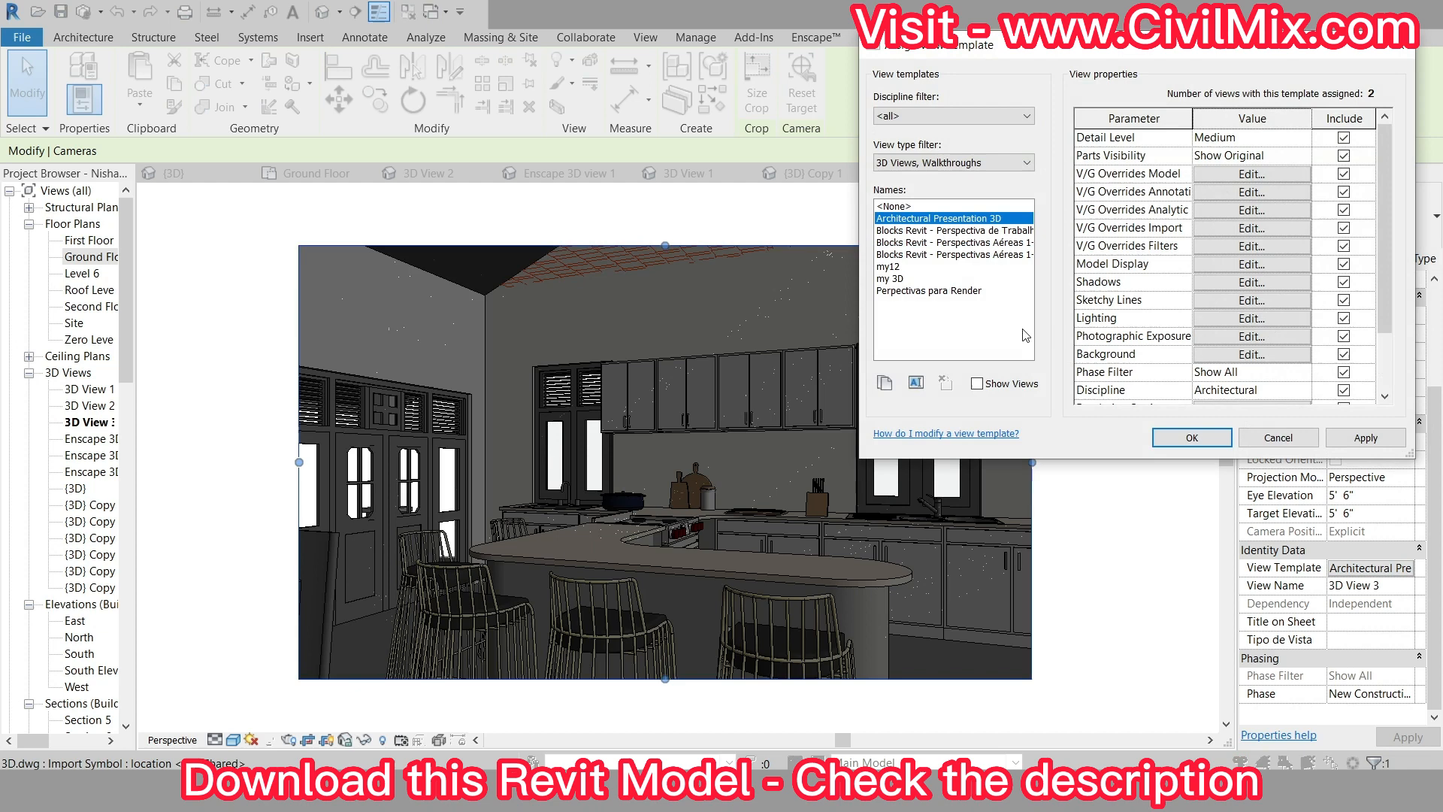
Step: Assign the my12 view template and show the kitchen camera view realistically shaded
click(1190, 437)
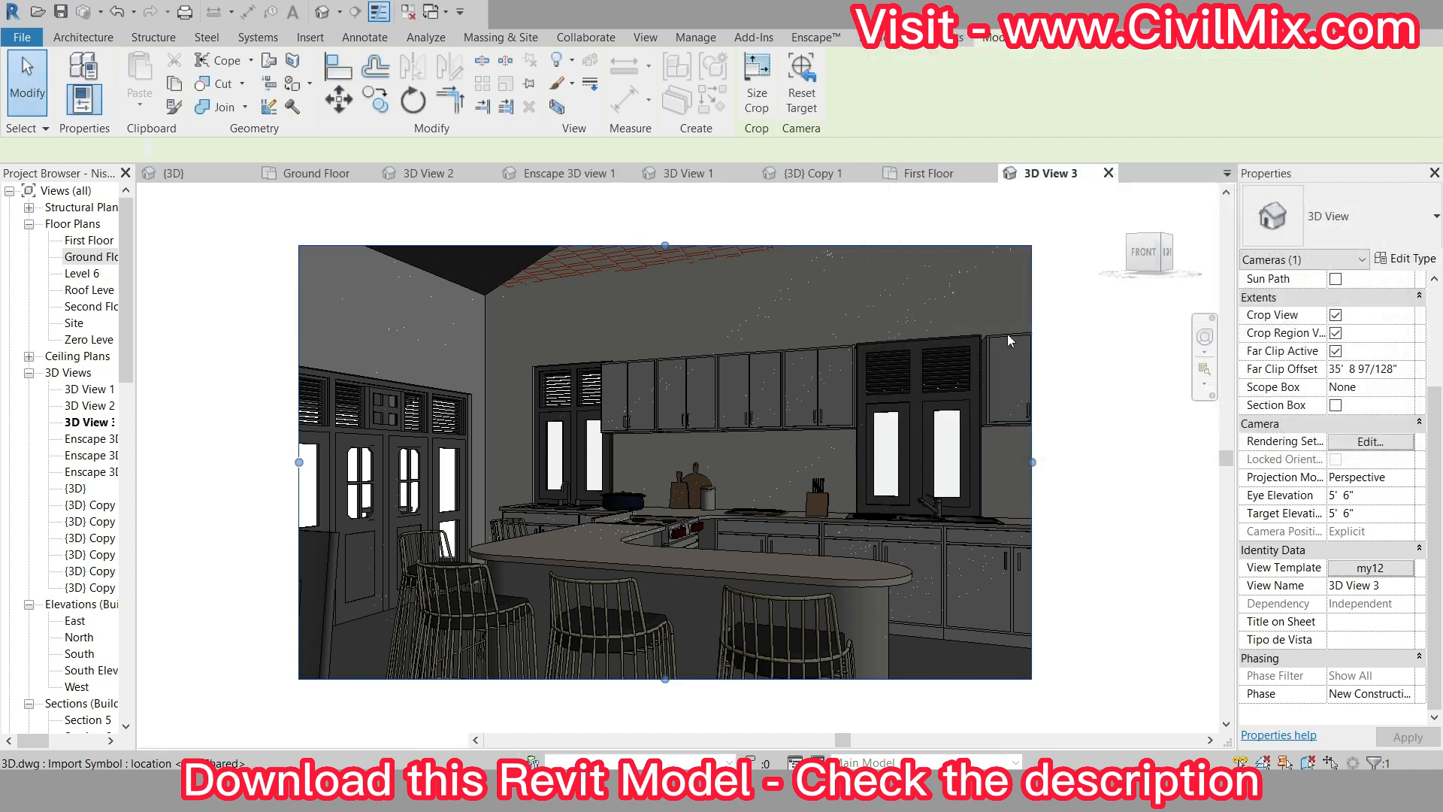
click(1091, 388)
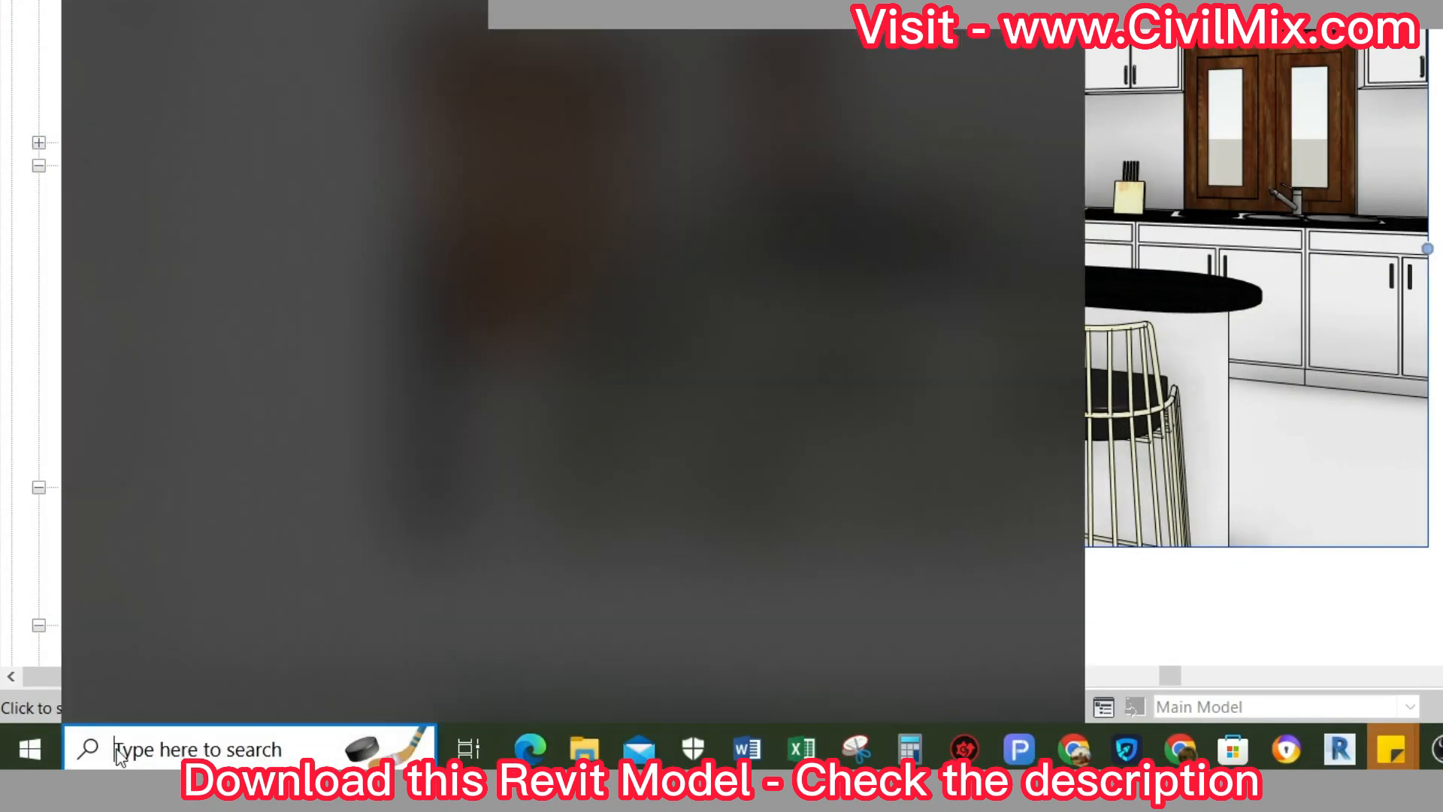
Step: Search 'sn' from the taskbar and launch Snipping Tool
click(230, 749)
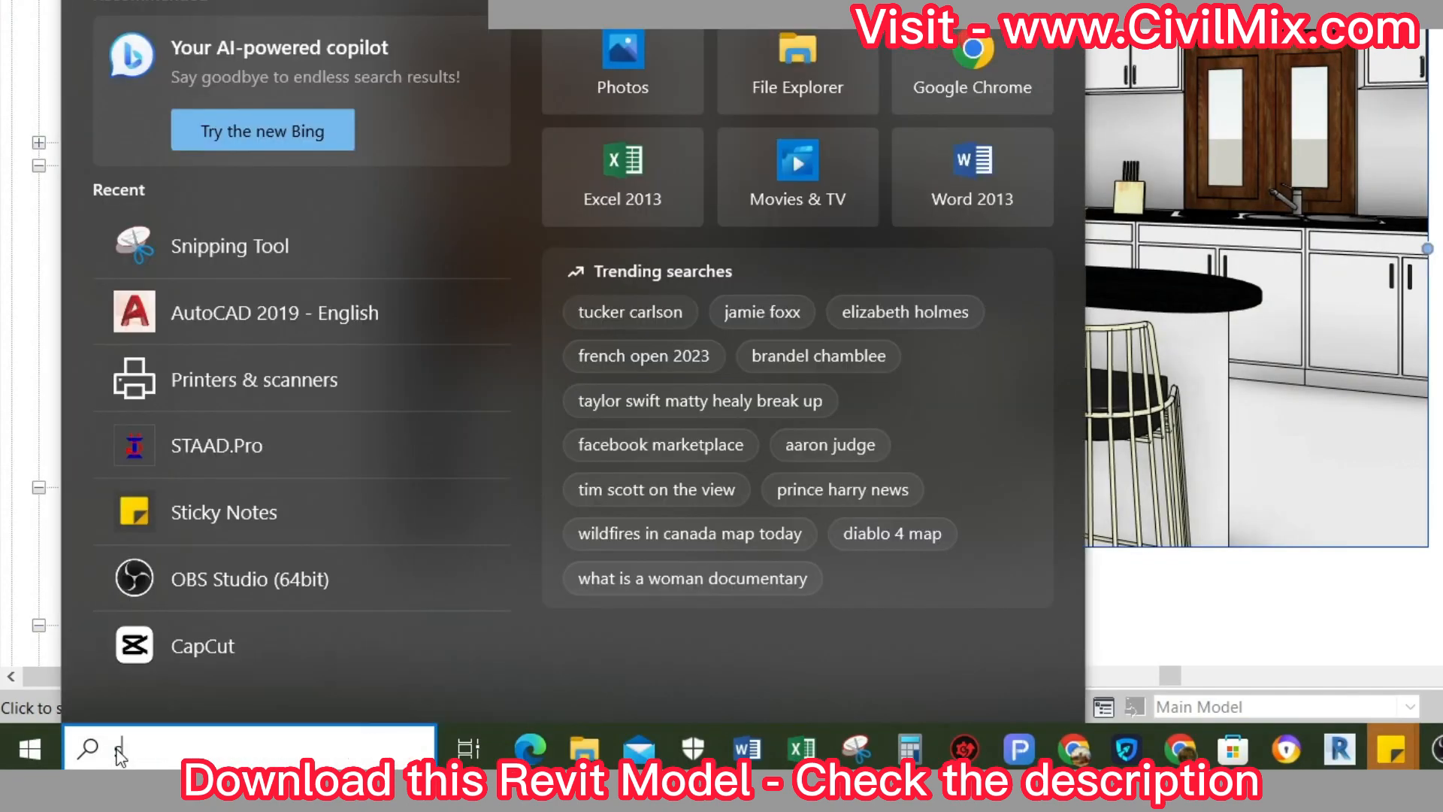
text(sn)
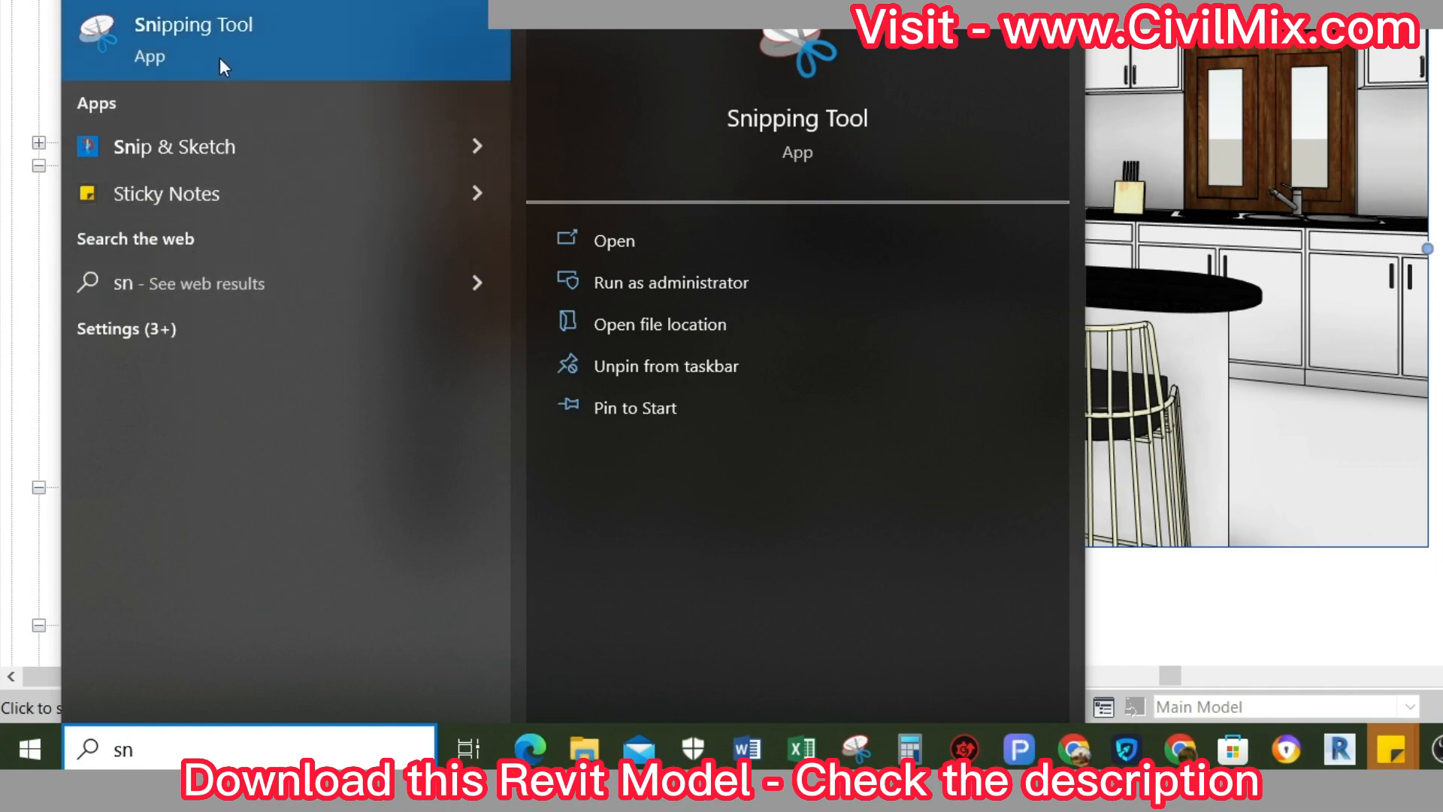
click(613, 240)
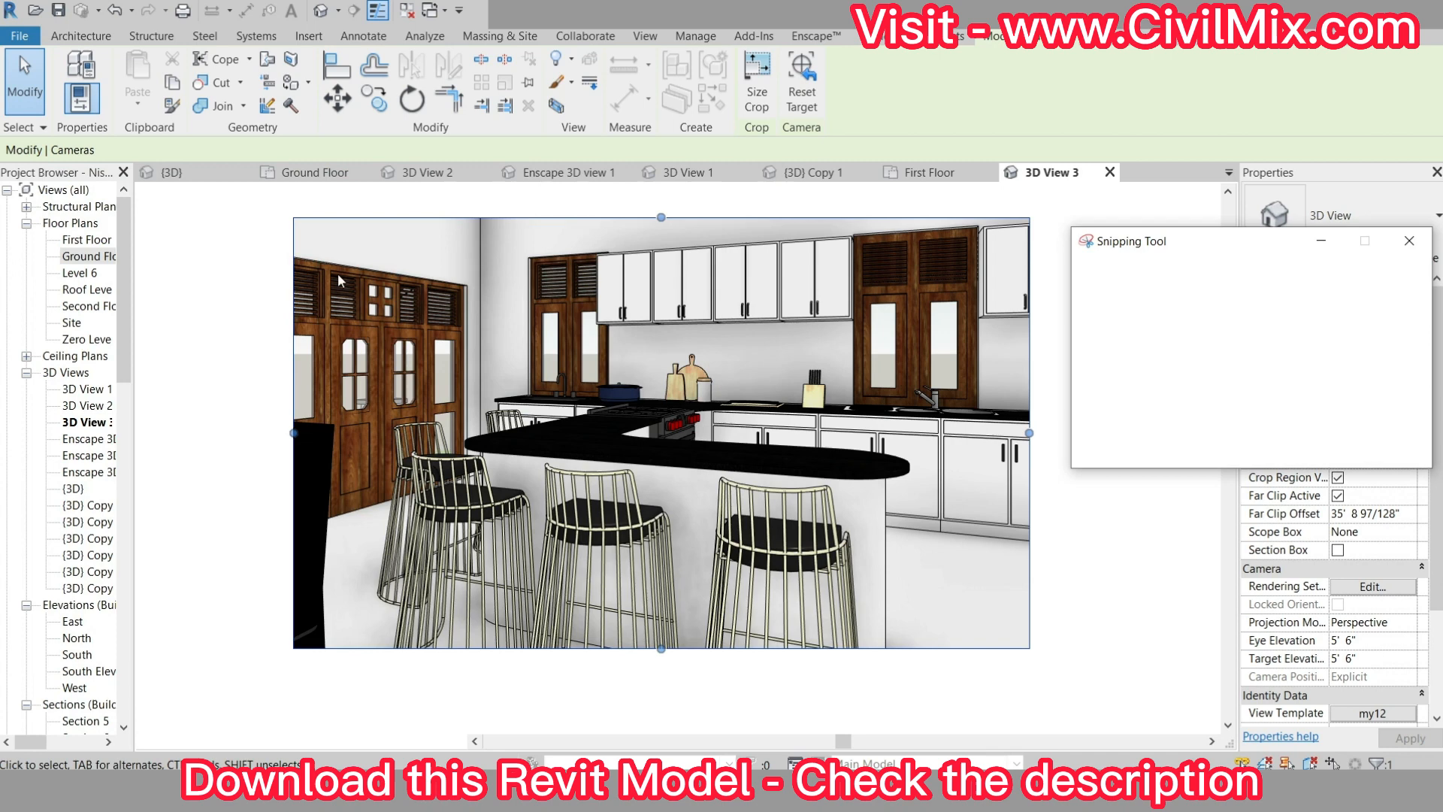
Step: Snip the realistic kitchen view and save it in Downloads with file name '23'
click(1109, 272)
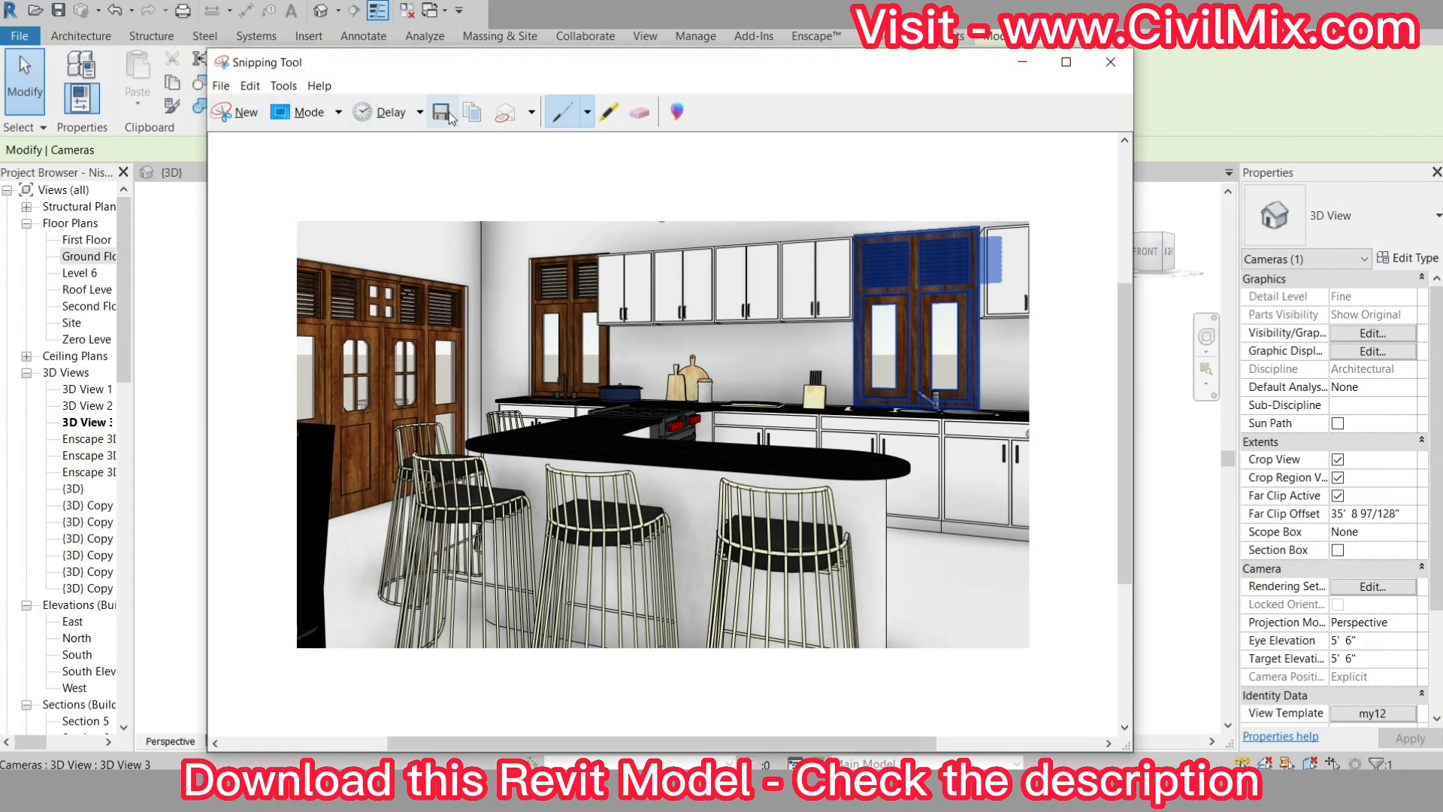
click(445, 112)
text(1)
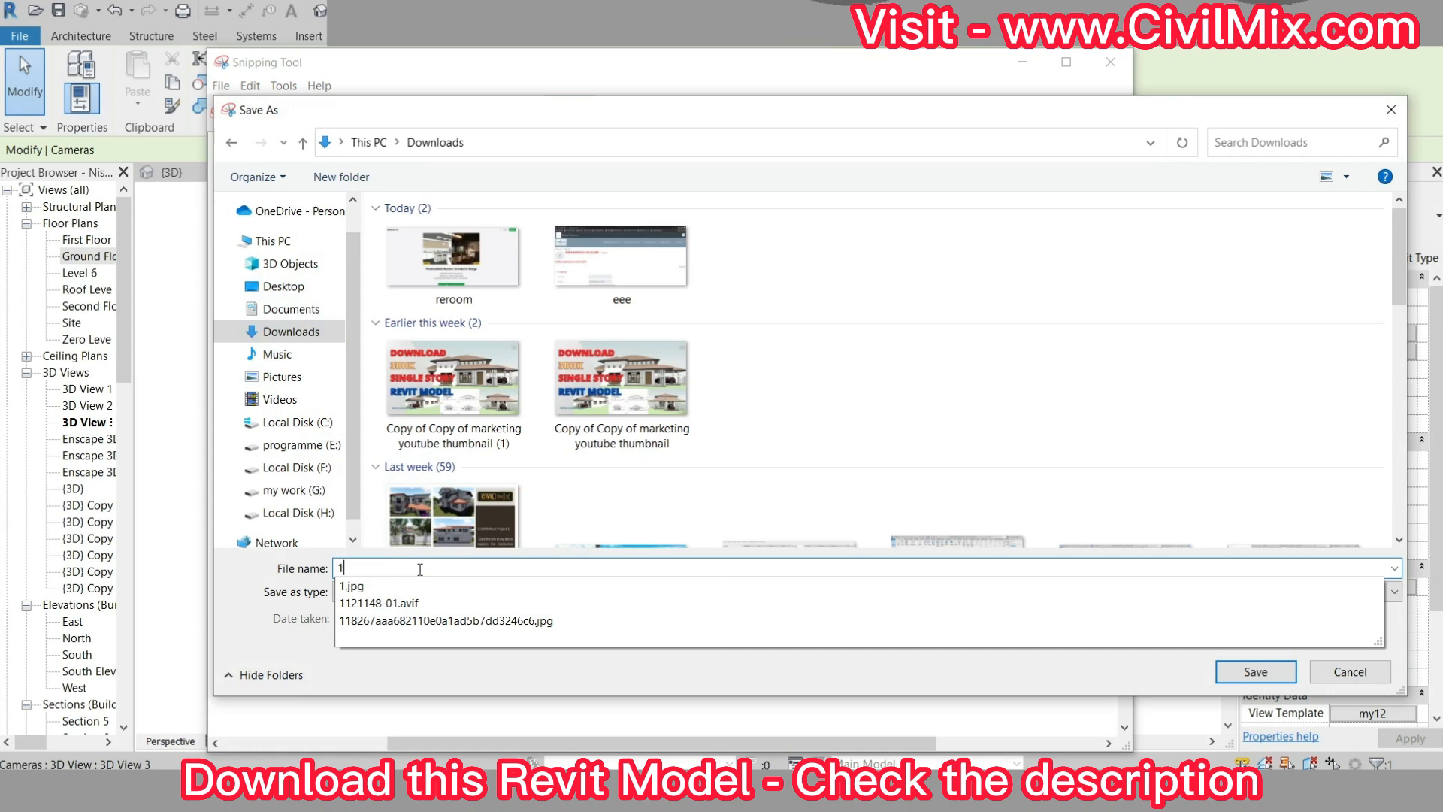
text(23)
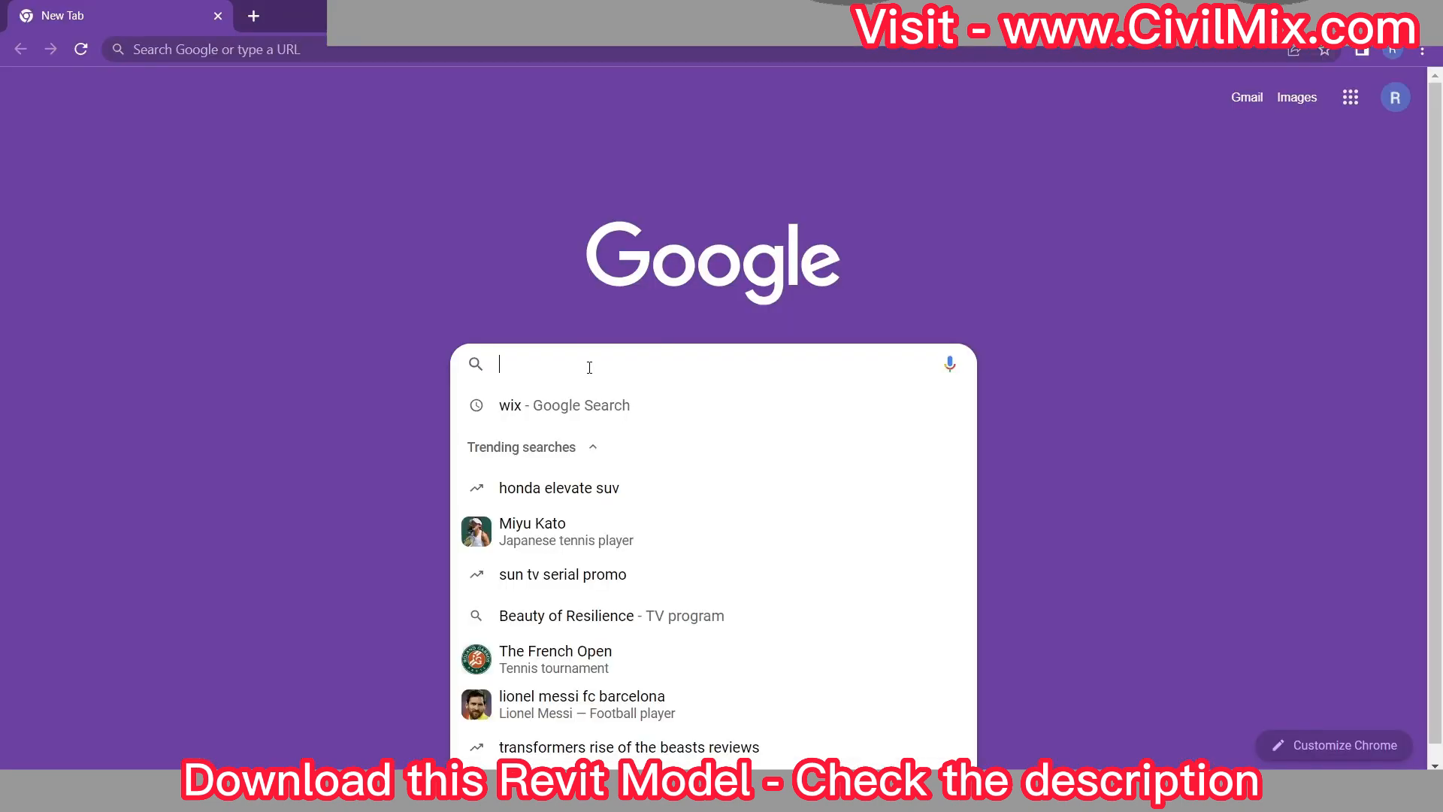
Step: Search 'rero' in a new Chrome tab to reach the ReRoom AI site
text(reroom.ai)
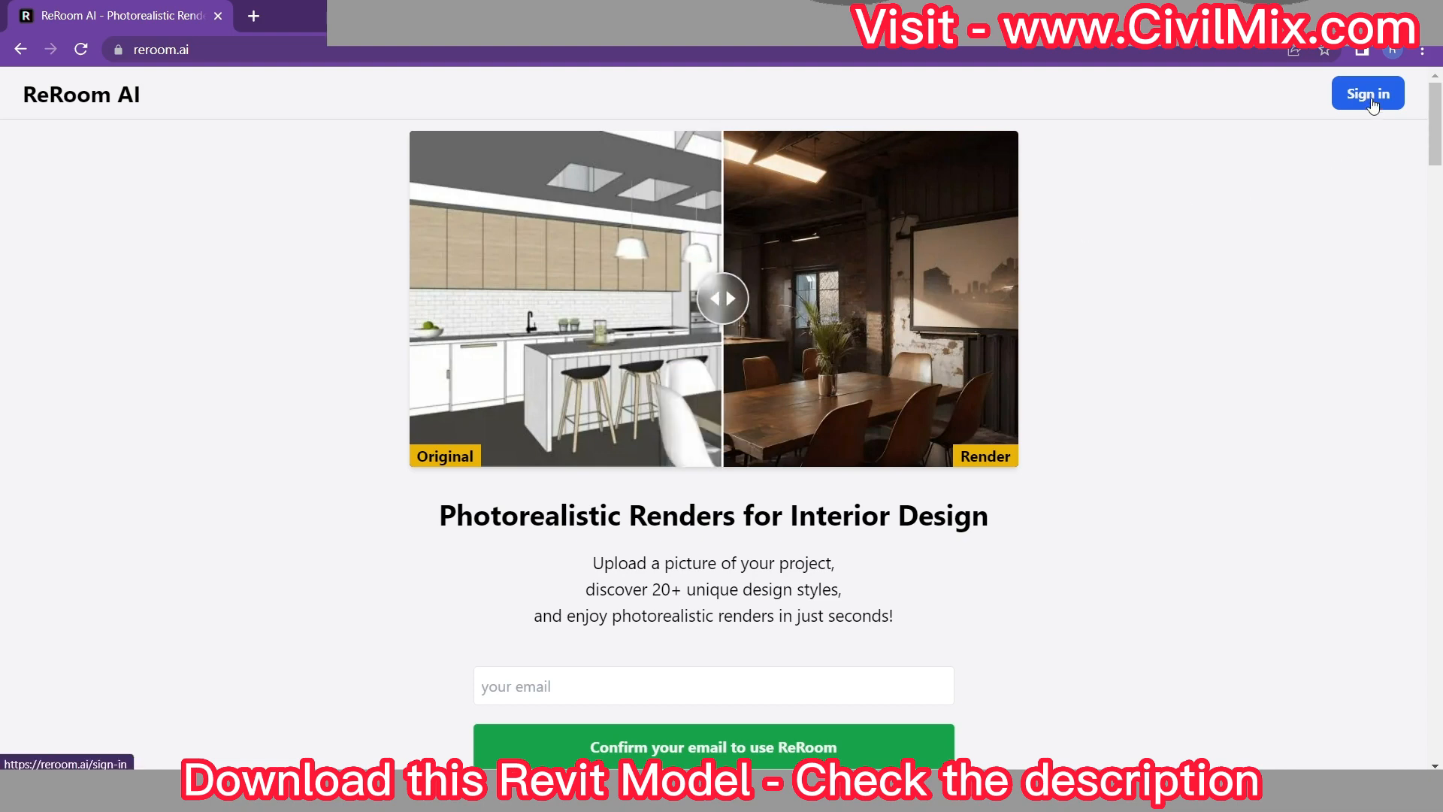
Step: Request a ReRoom AI sign-in link for the 'revitfamilies' email and switch to the inbox
click(1366, 93)
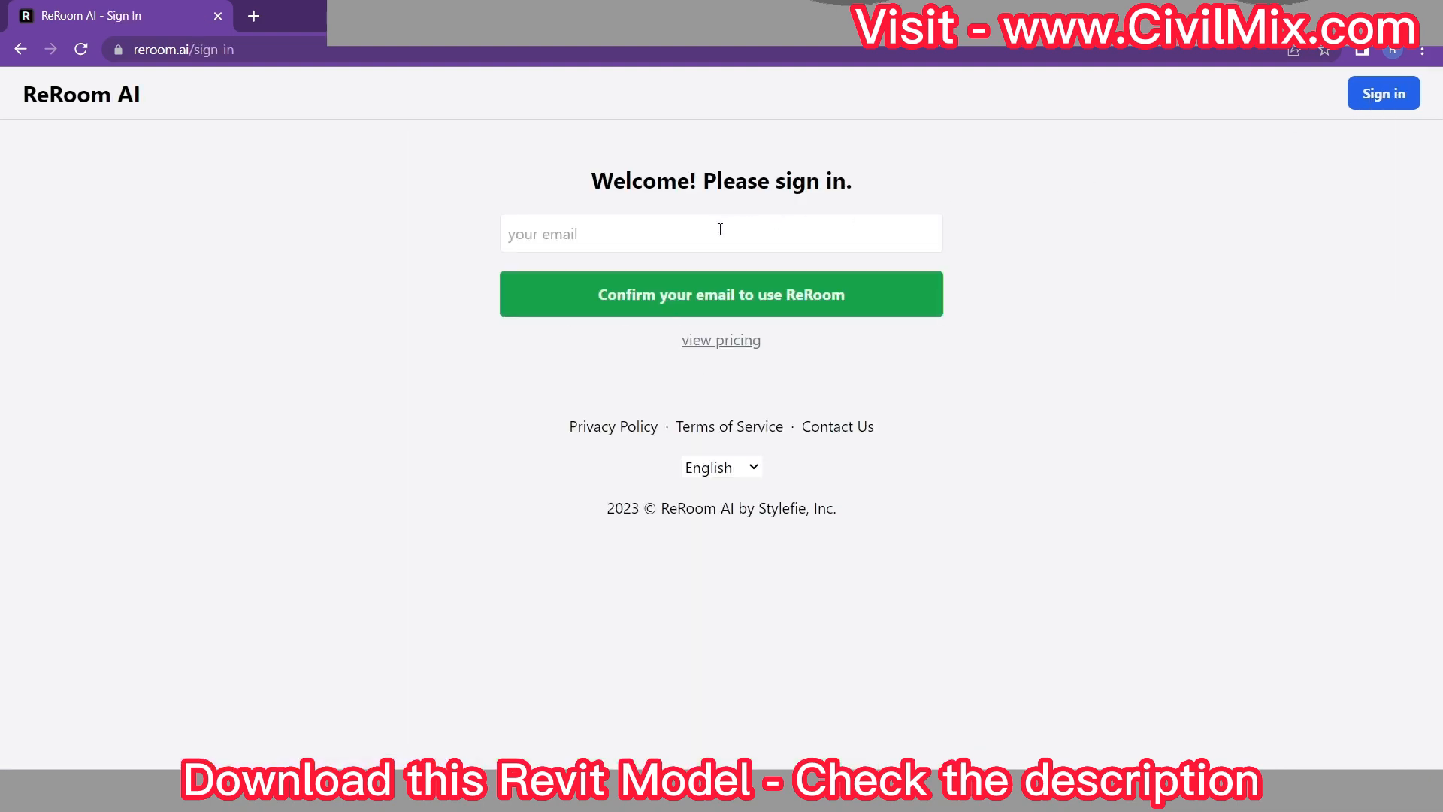
text(revitfamilies)
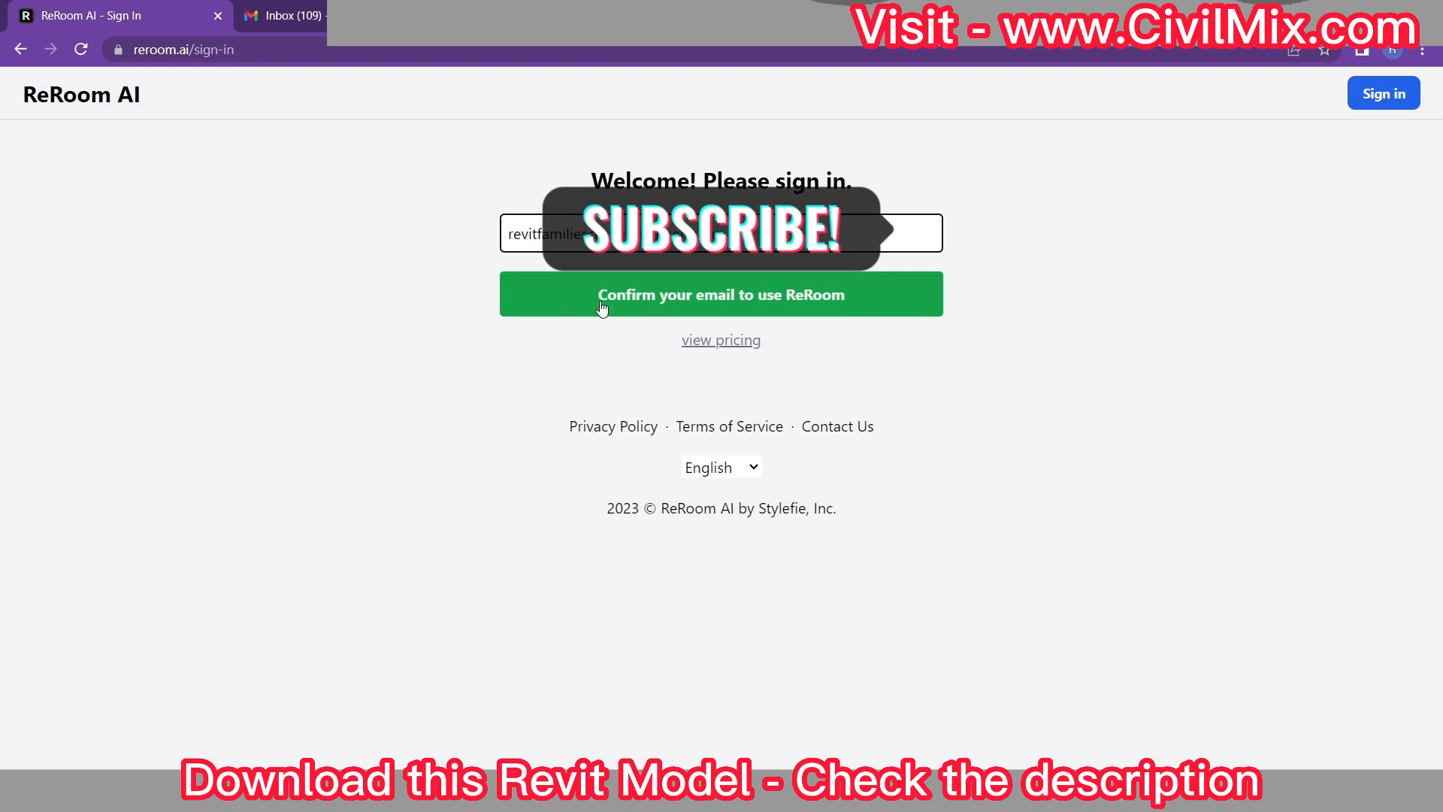
click(720, 293)
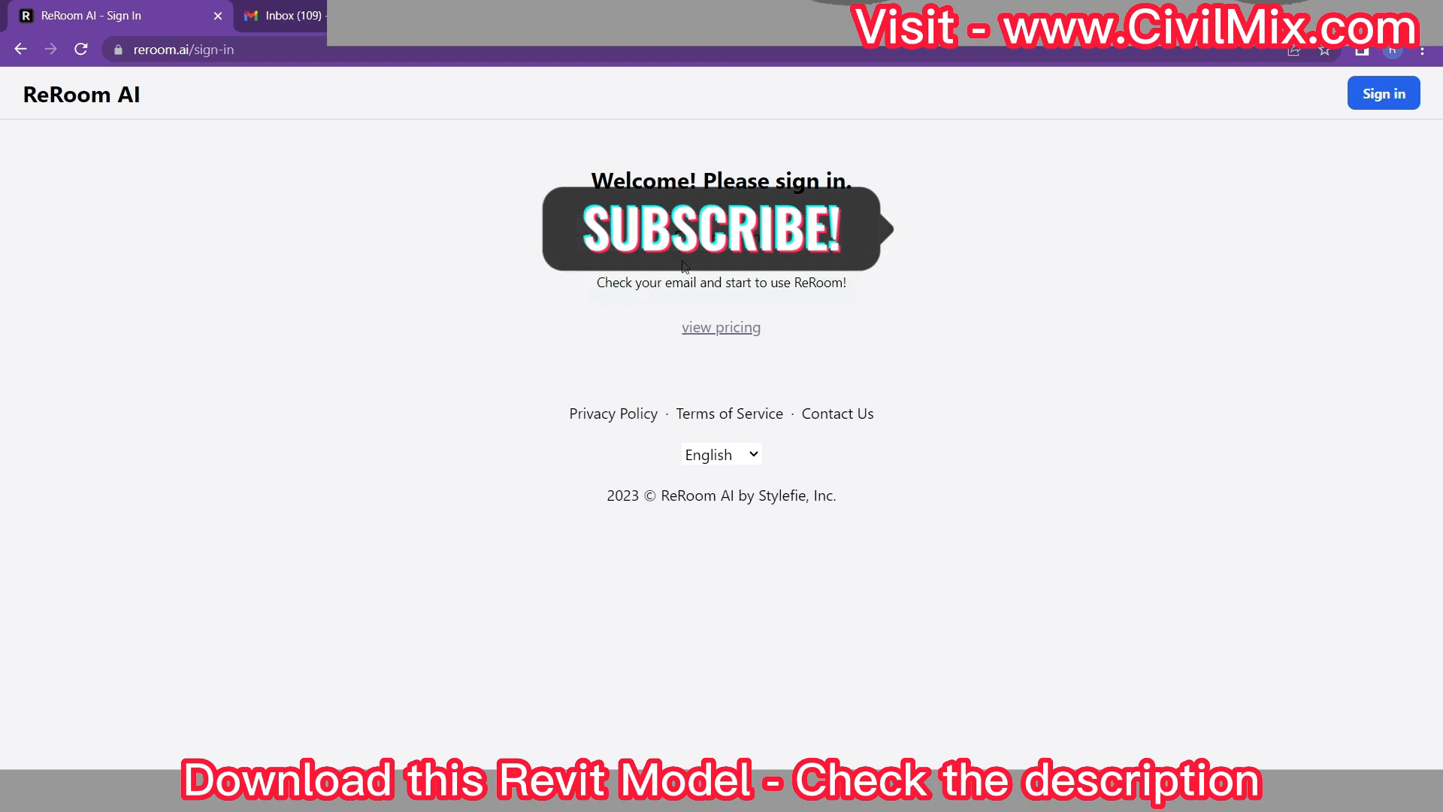
click(282, 15)
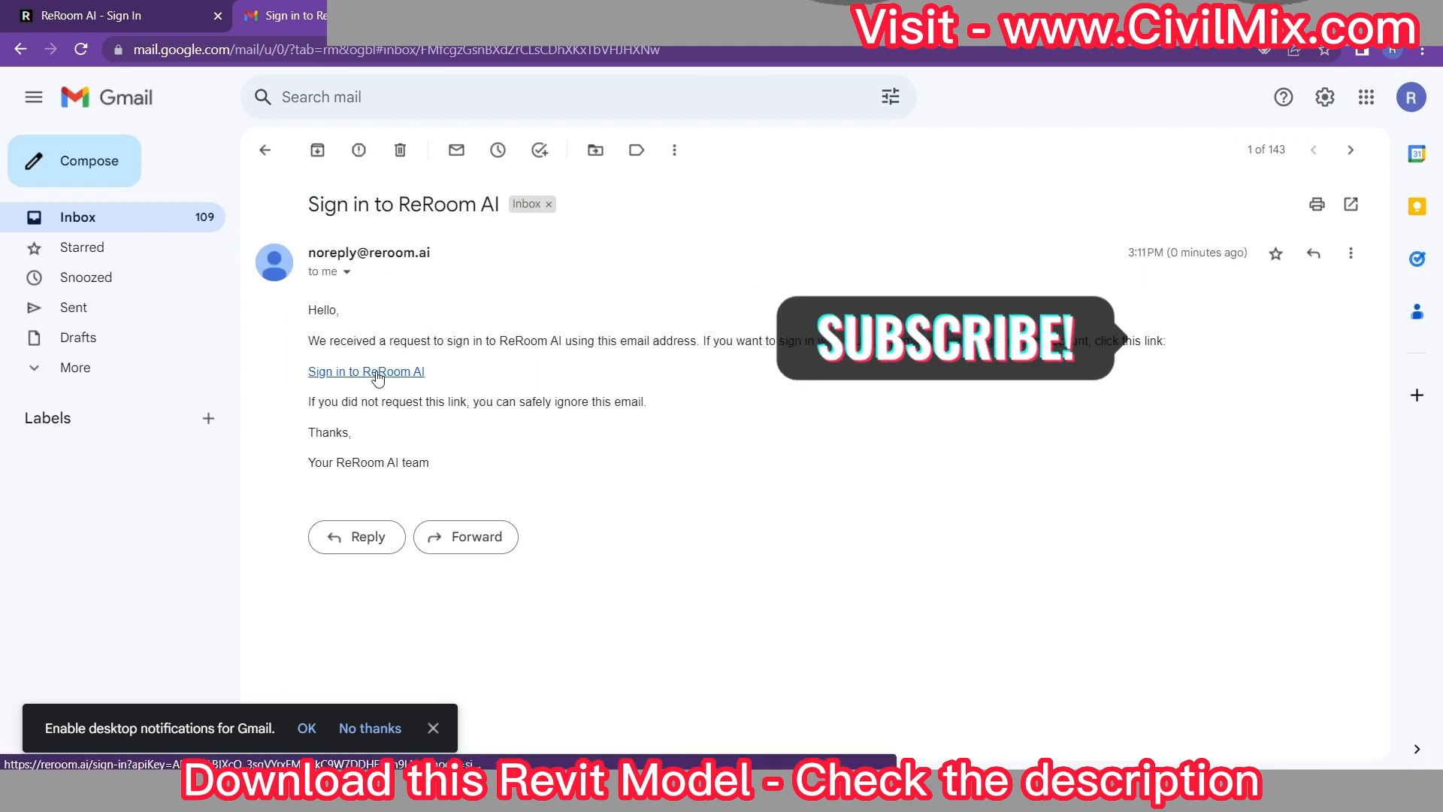
Step: Follow the Sign in to ReRoom AI link from the Gmail message
click(365, 371)
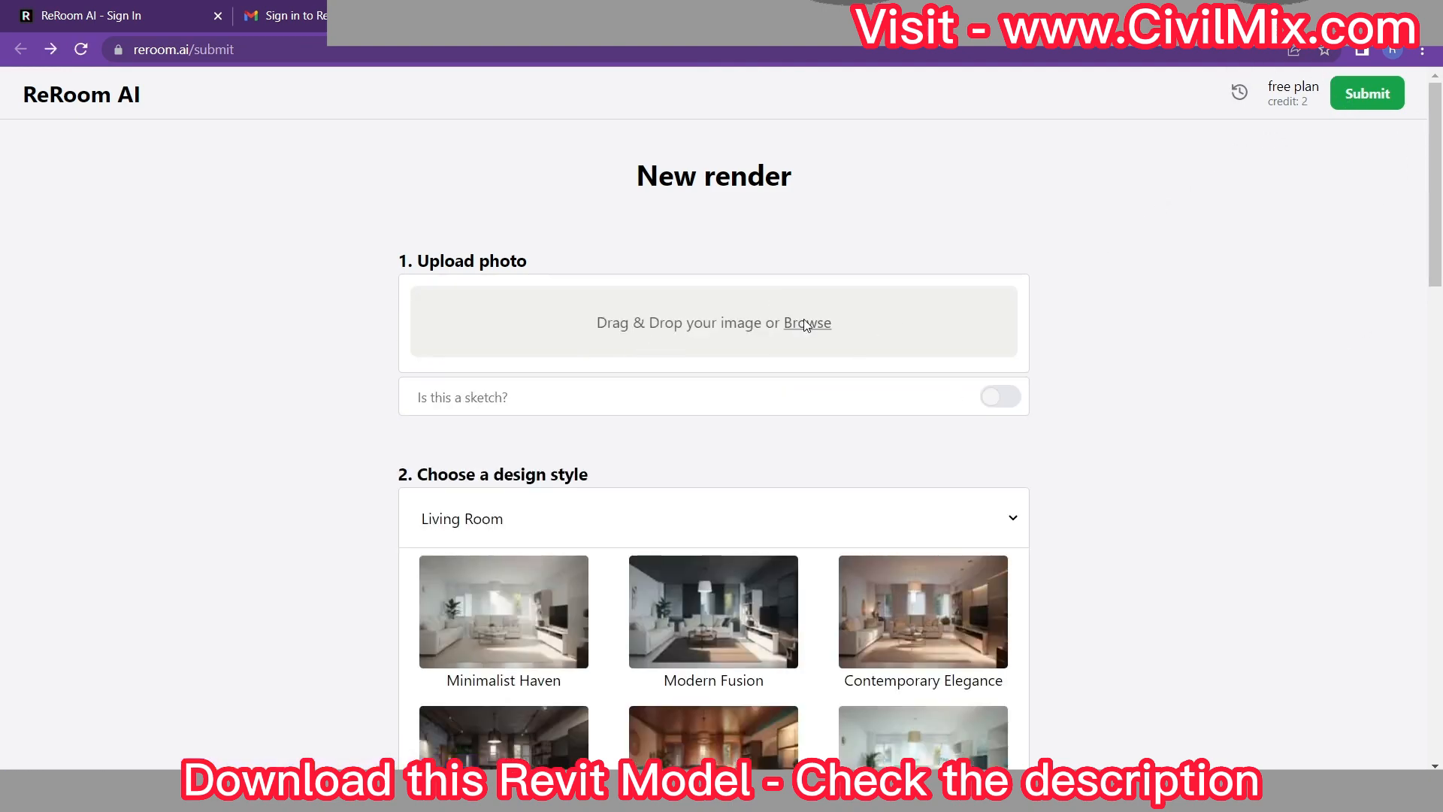
Step: Upload the '123' kitchen image from Downloads as the new render photo
click(805, 321)
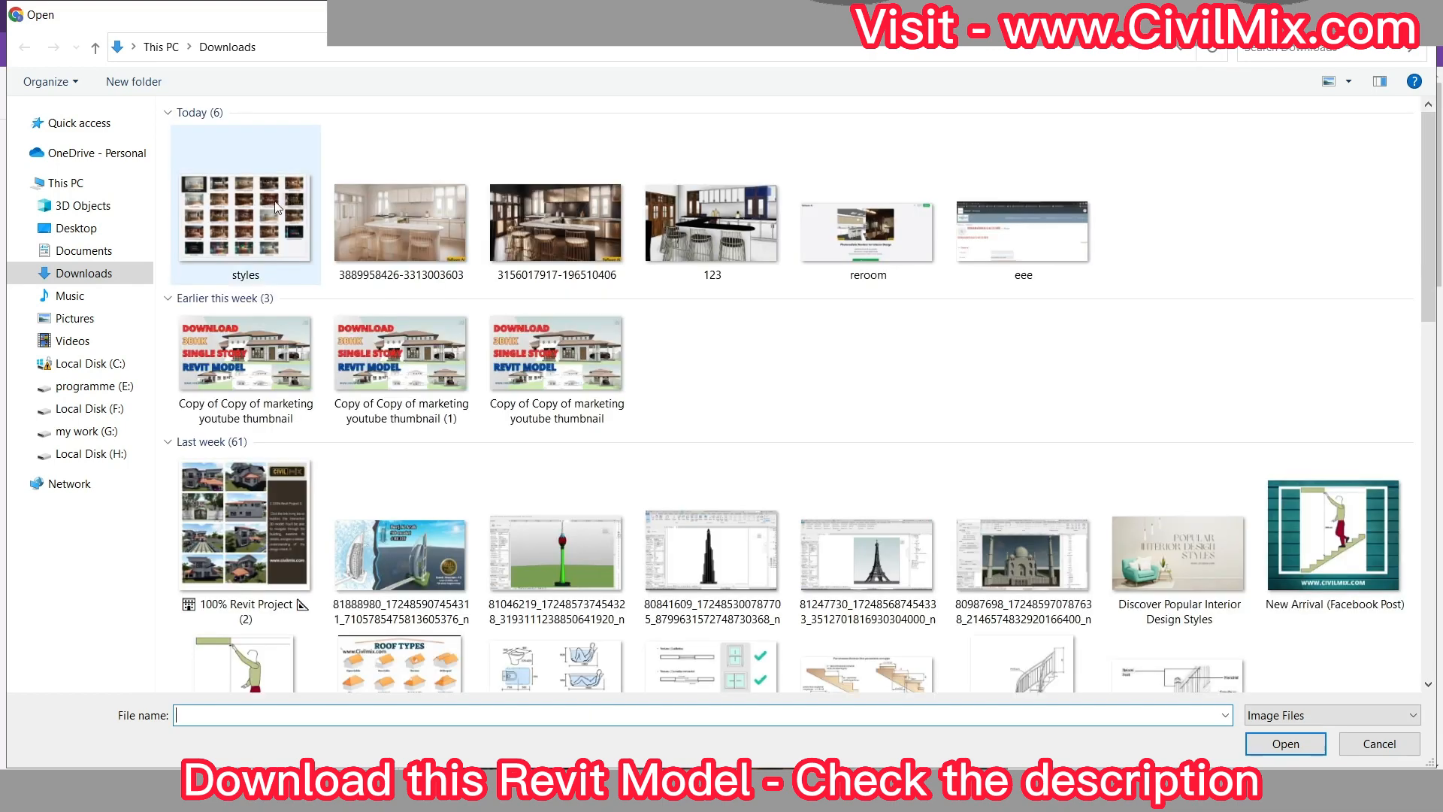
click(711, 221)
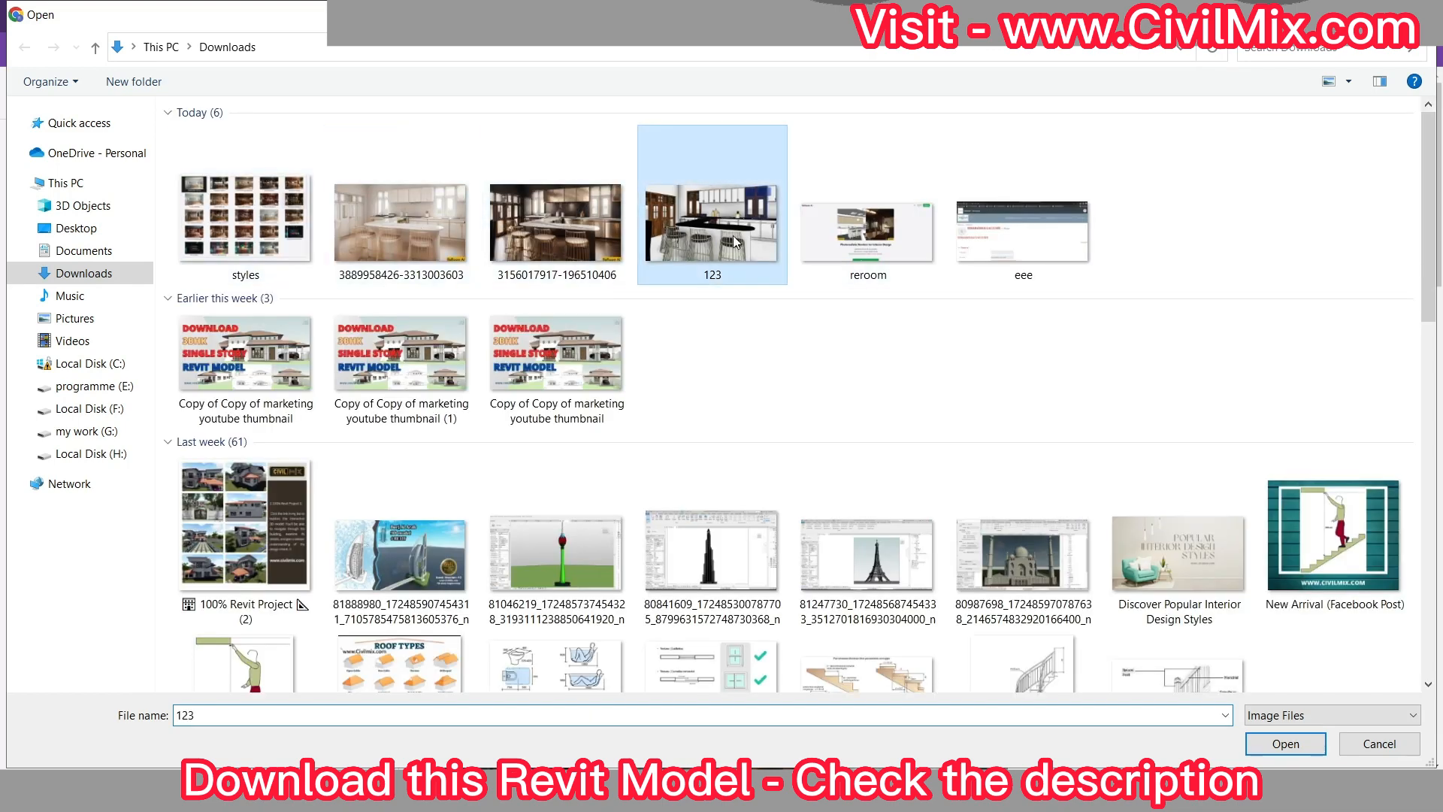
click(1285, 744)
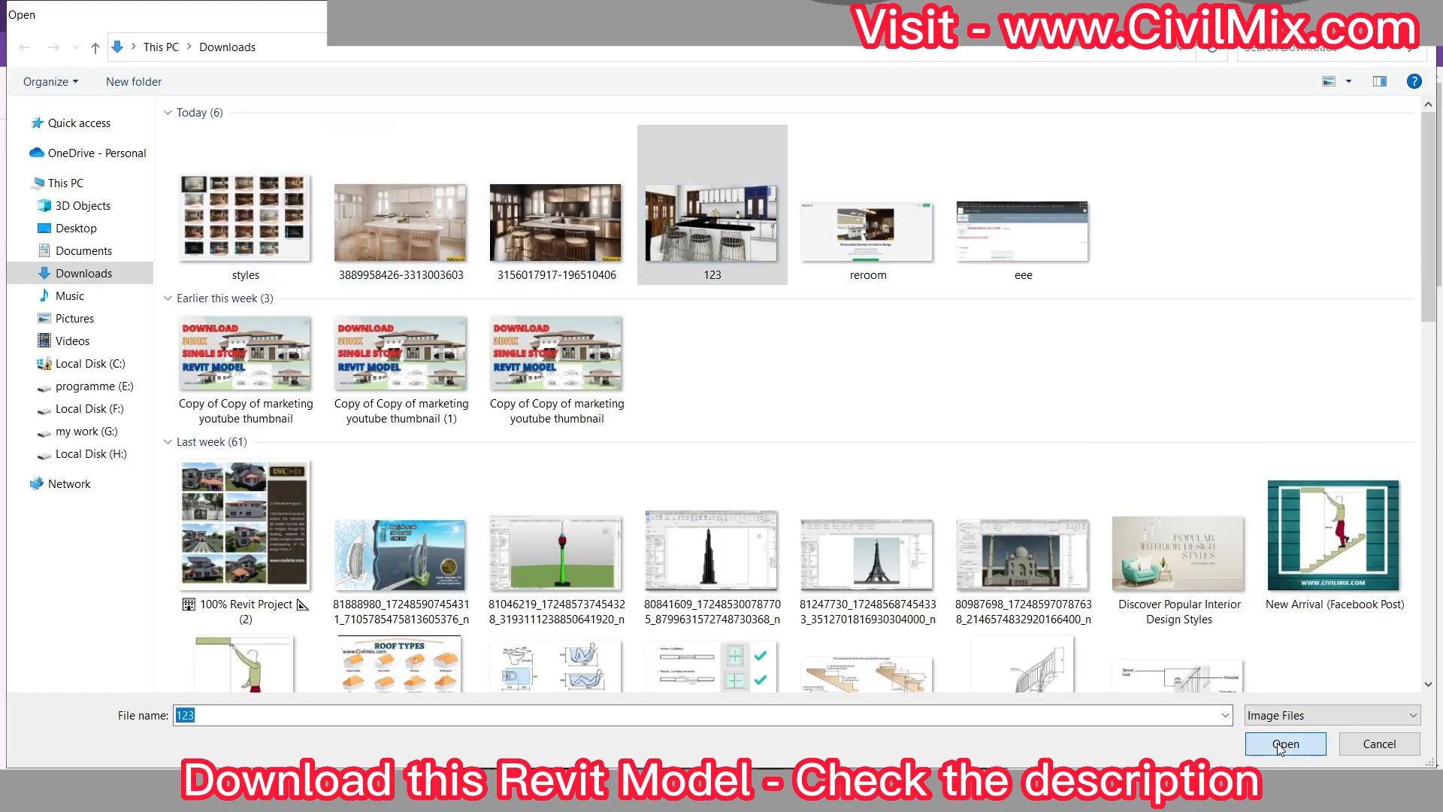
click(1283, 743)
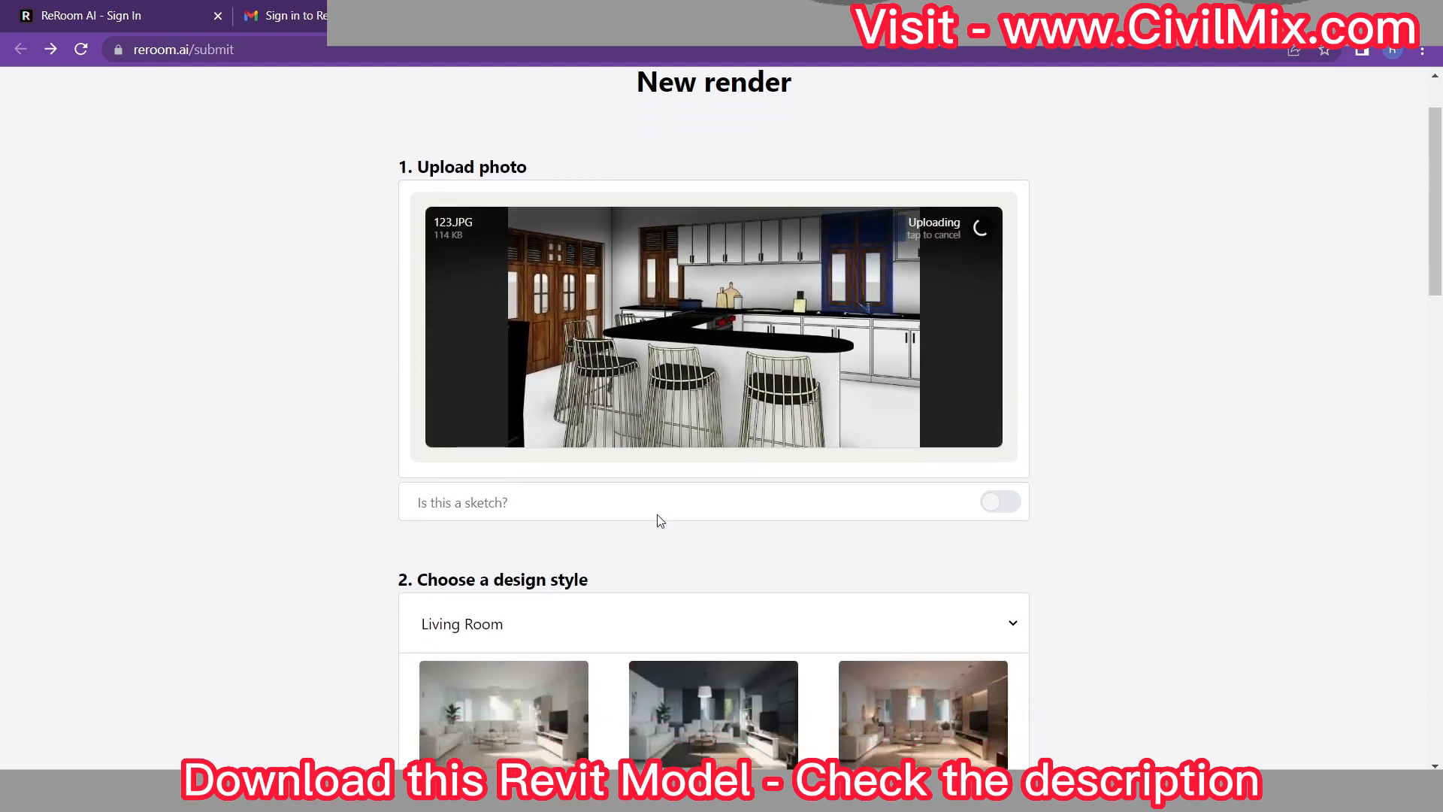
Step: Set the design style room type to Kitchen
scroll(down, 3)
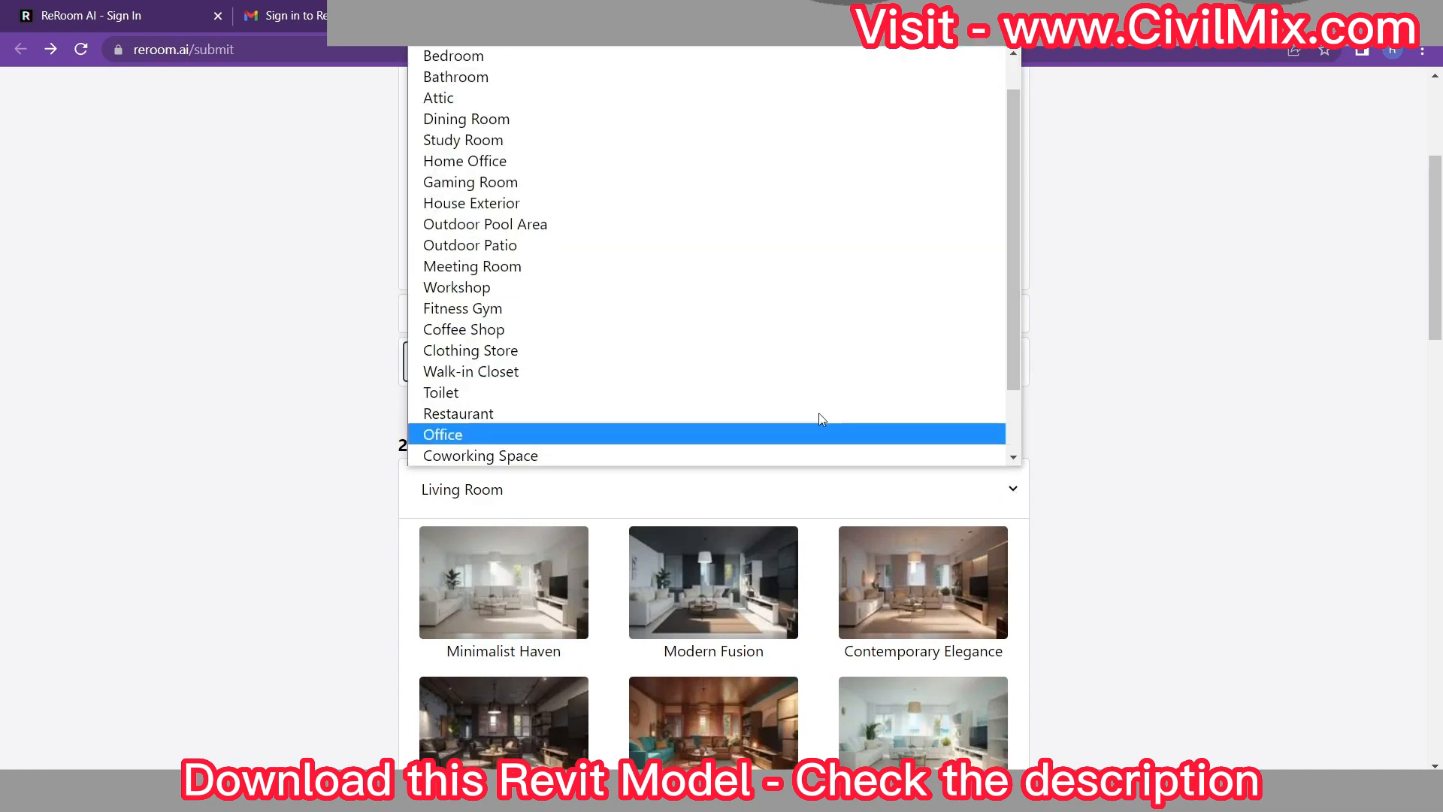
mouse_move(485, 224)
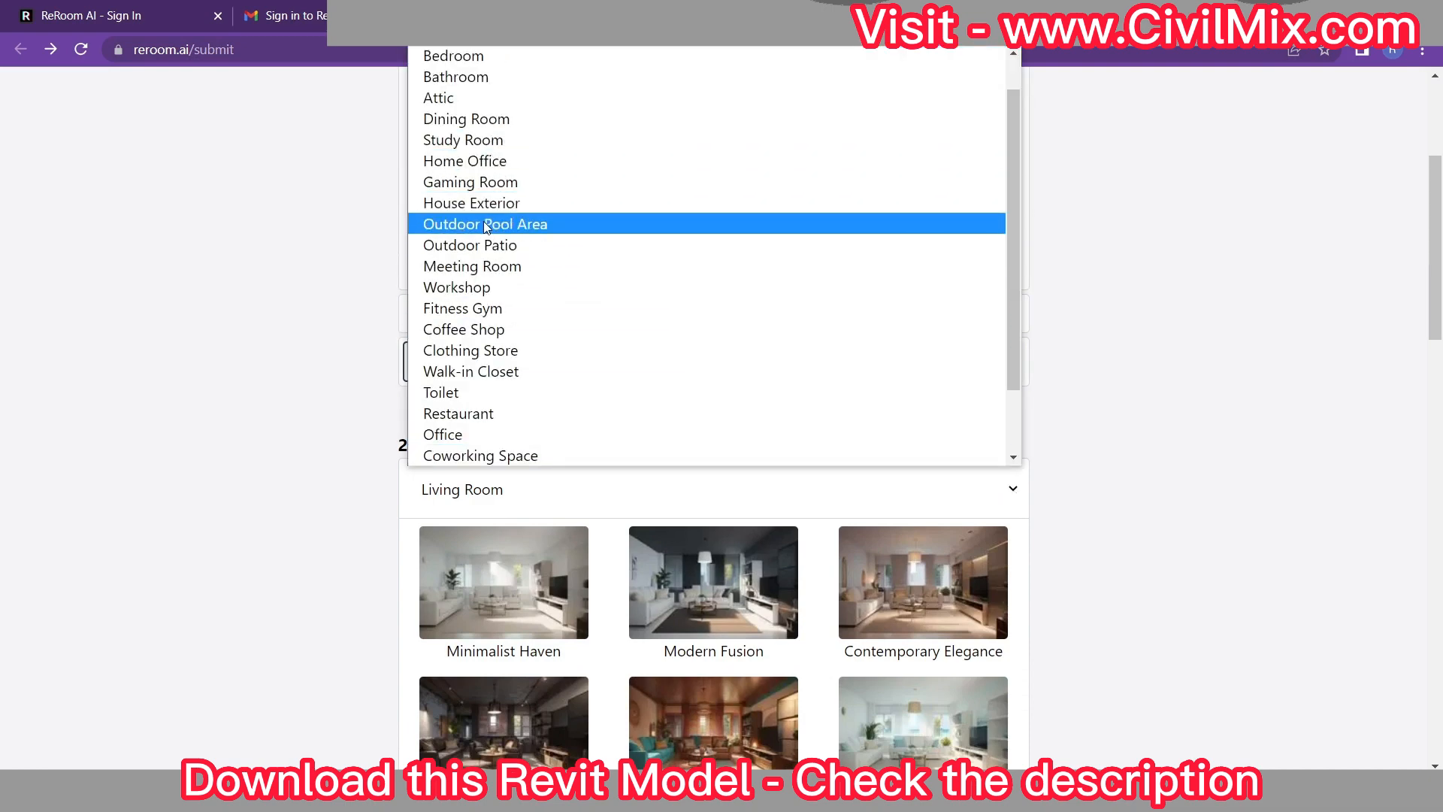
scroll(up, 3)
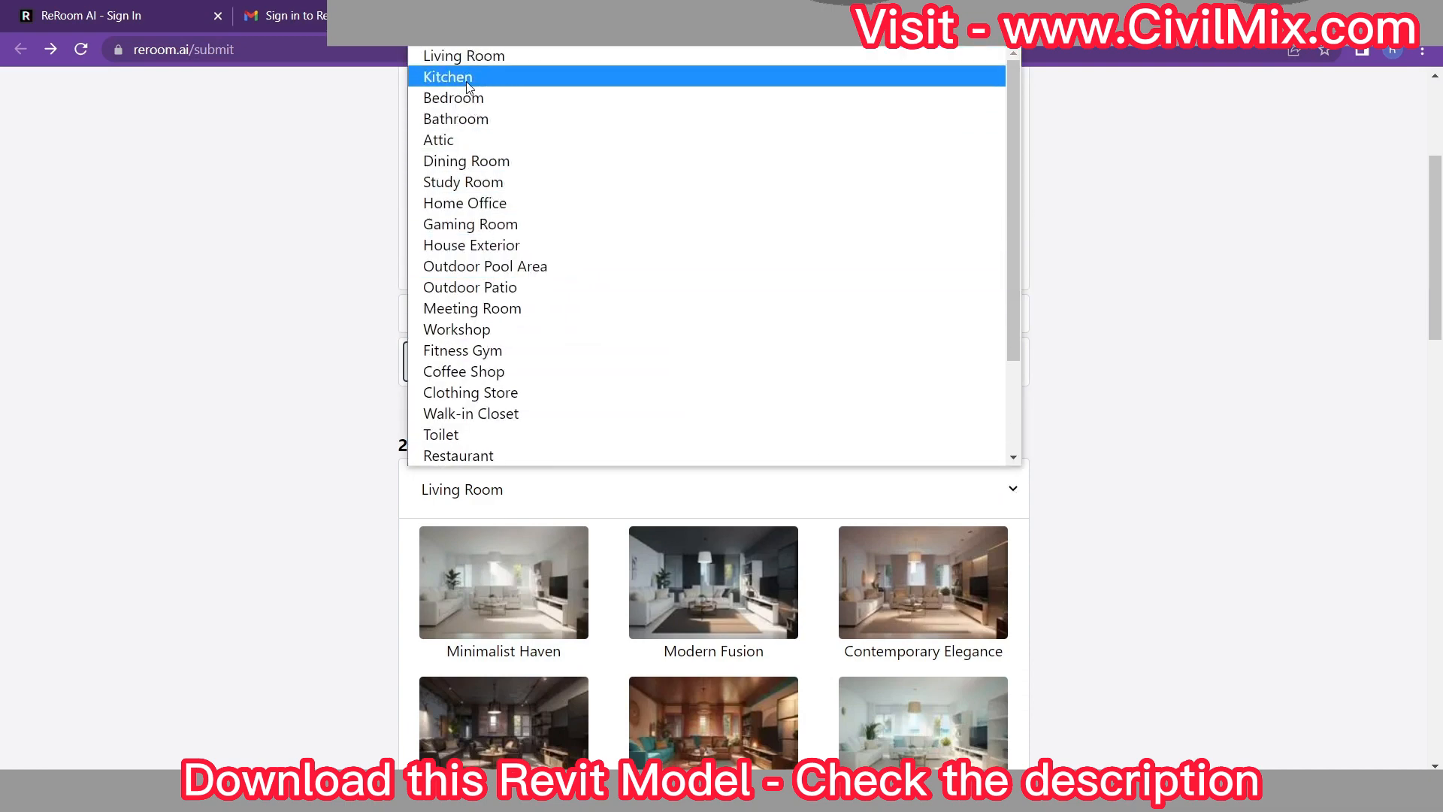
click(446, 77)
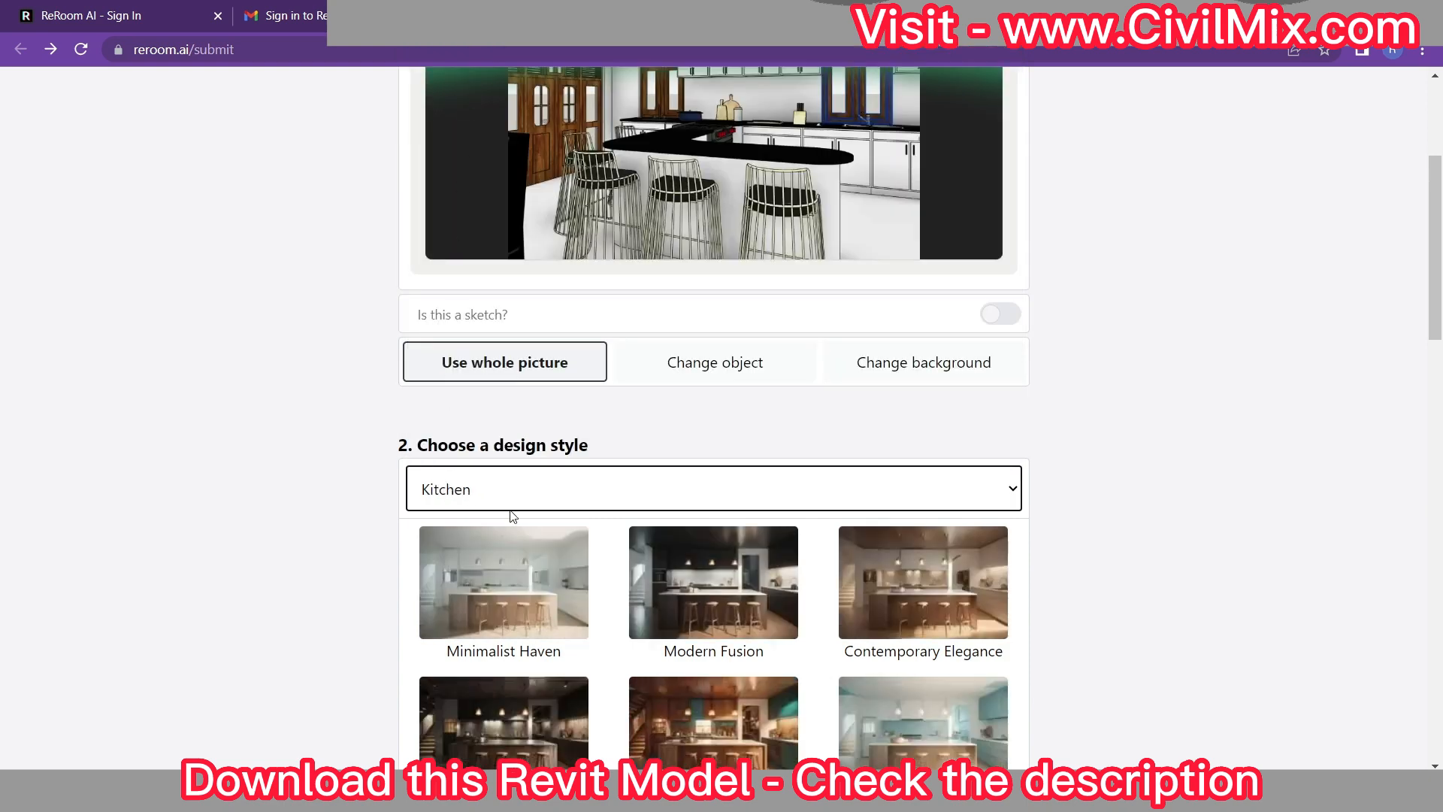
Step: Scroll the kitchen styles to Minimalist Haven and down to the Add details section and Render button
scroll(down, 3)
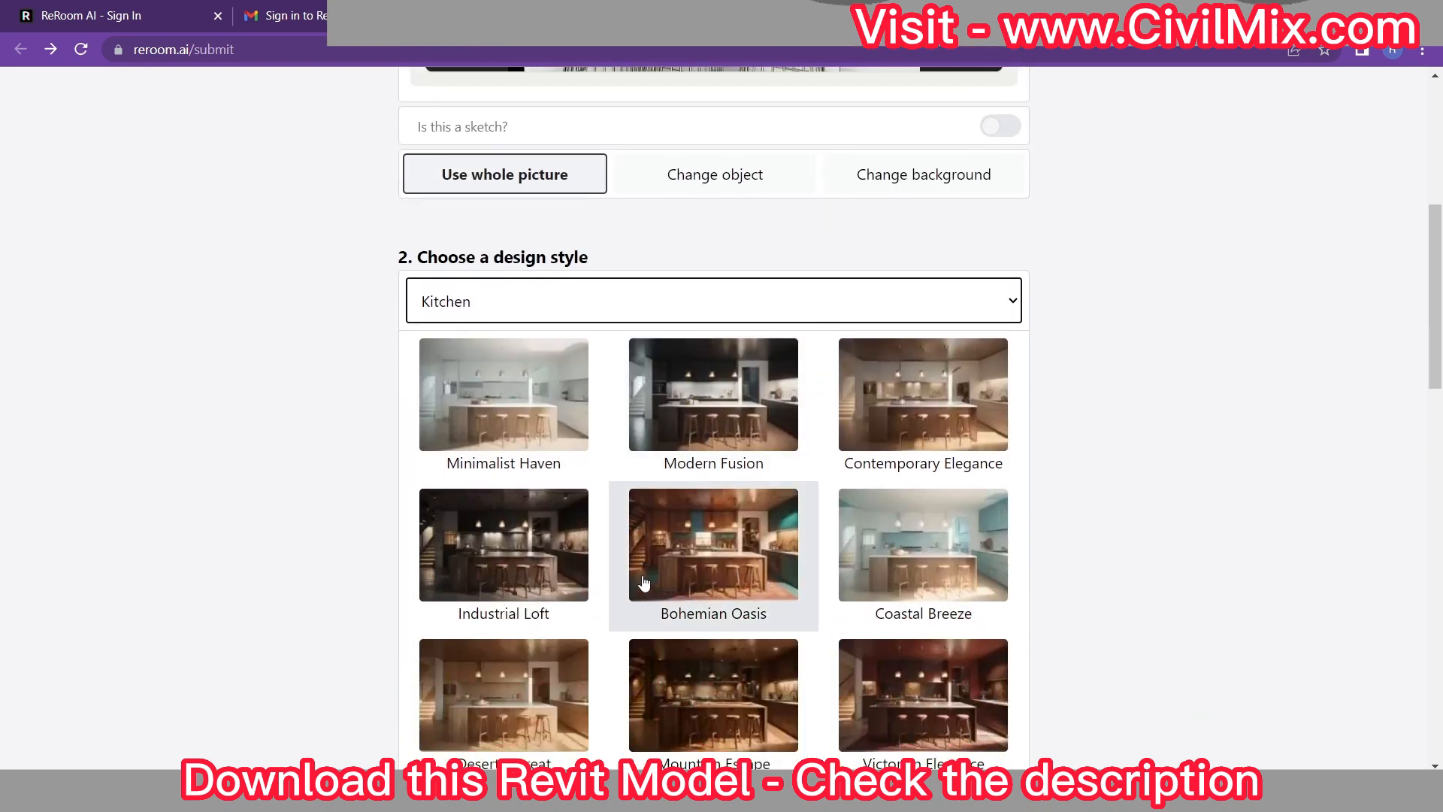
scroll(down, 3)
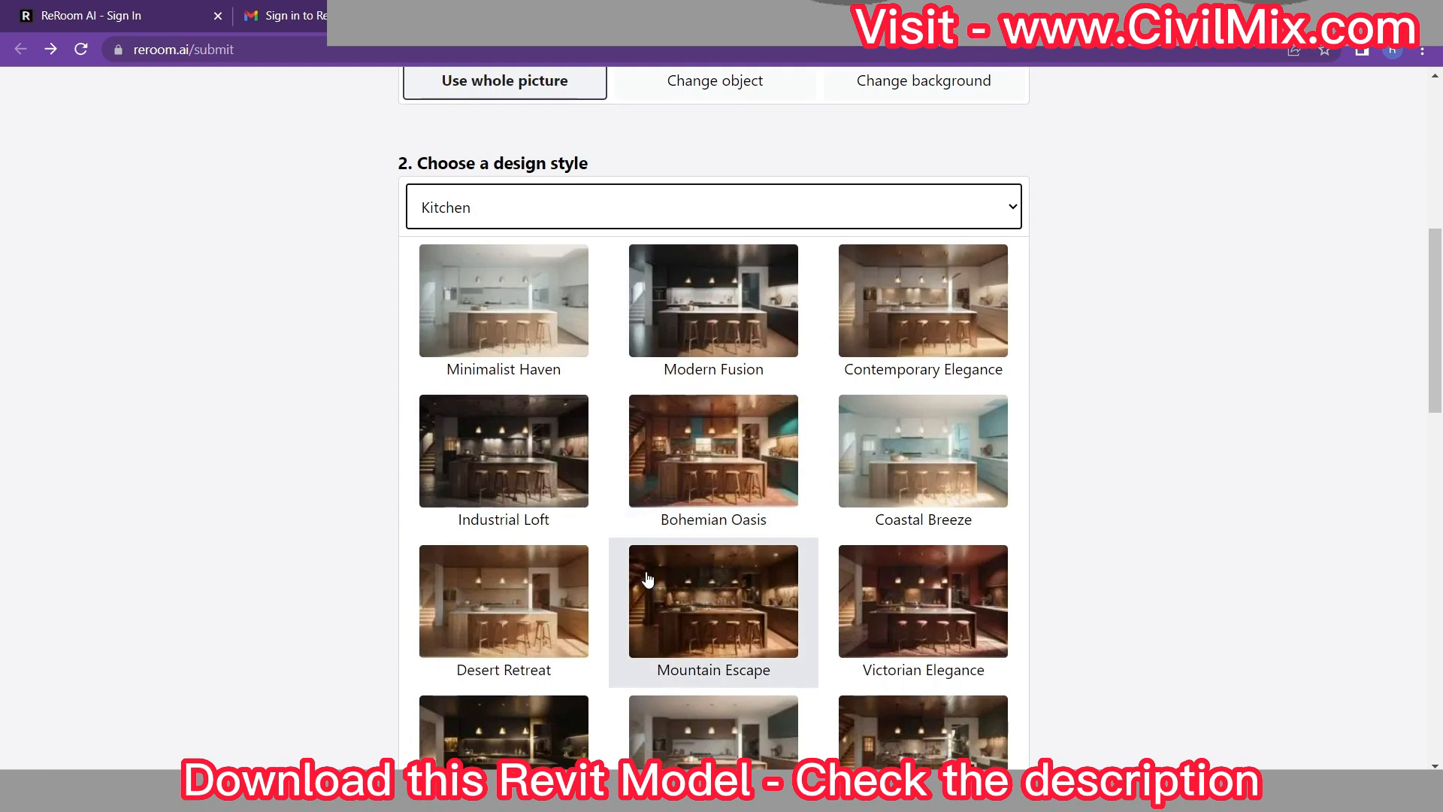
mouse_move(901, 322)
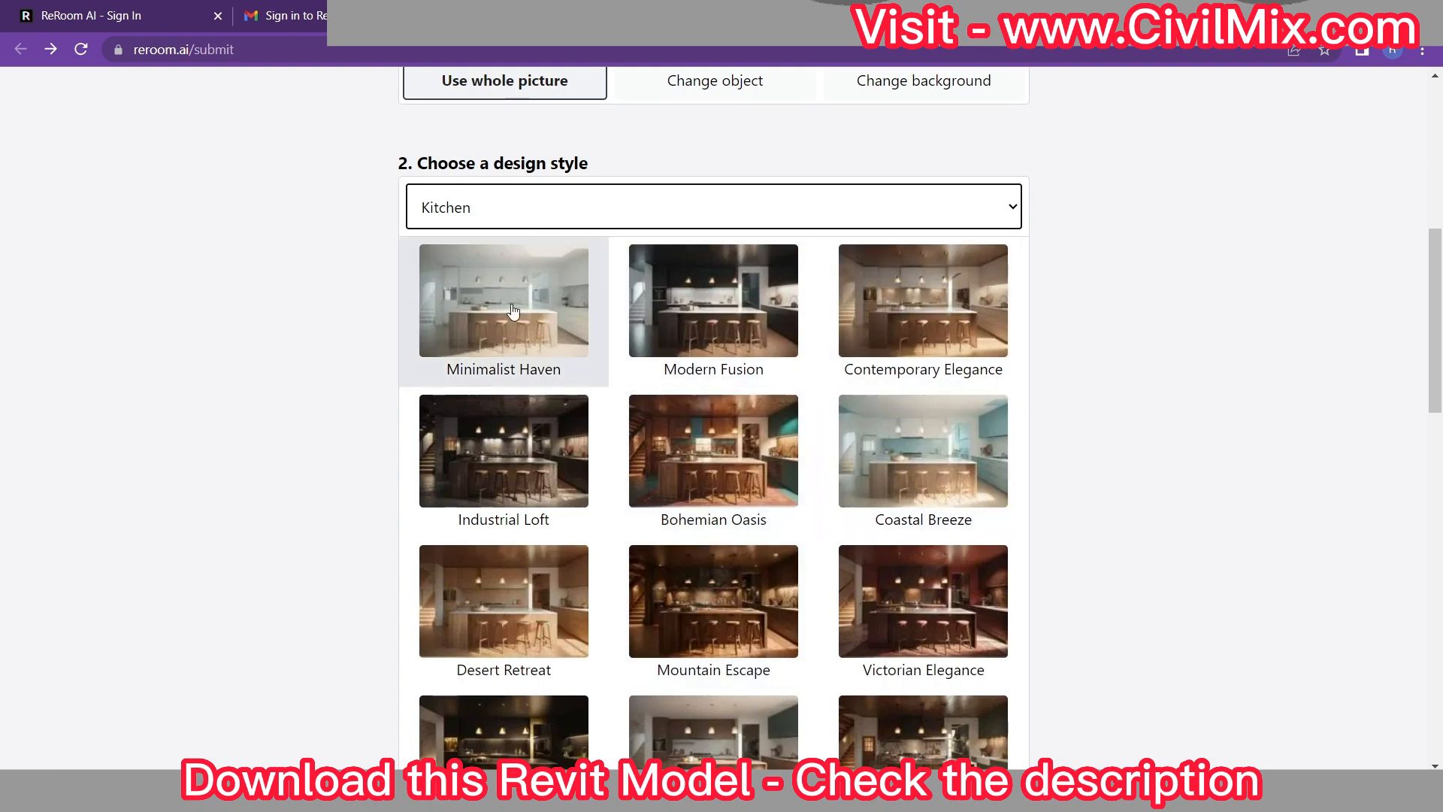
scroll(down, 3)
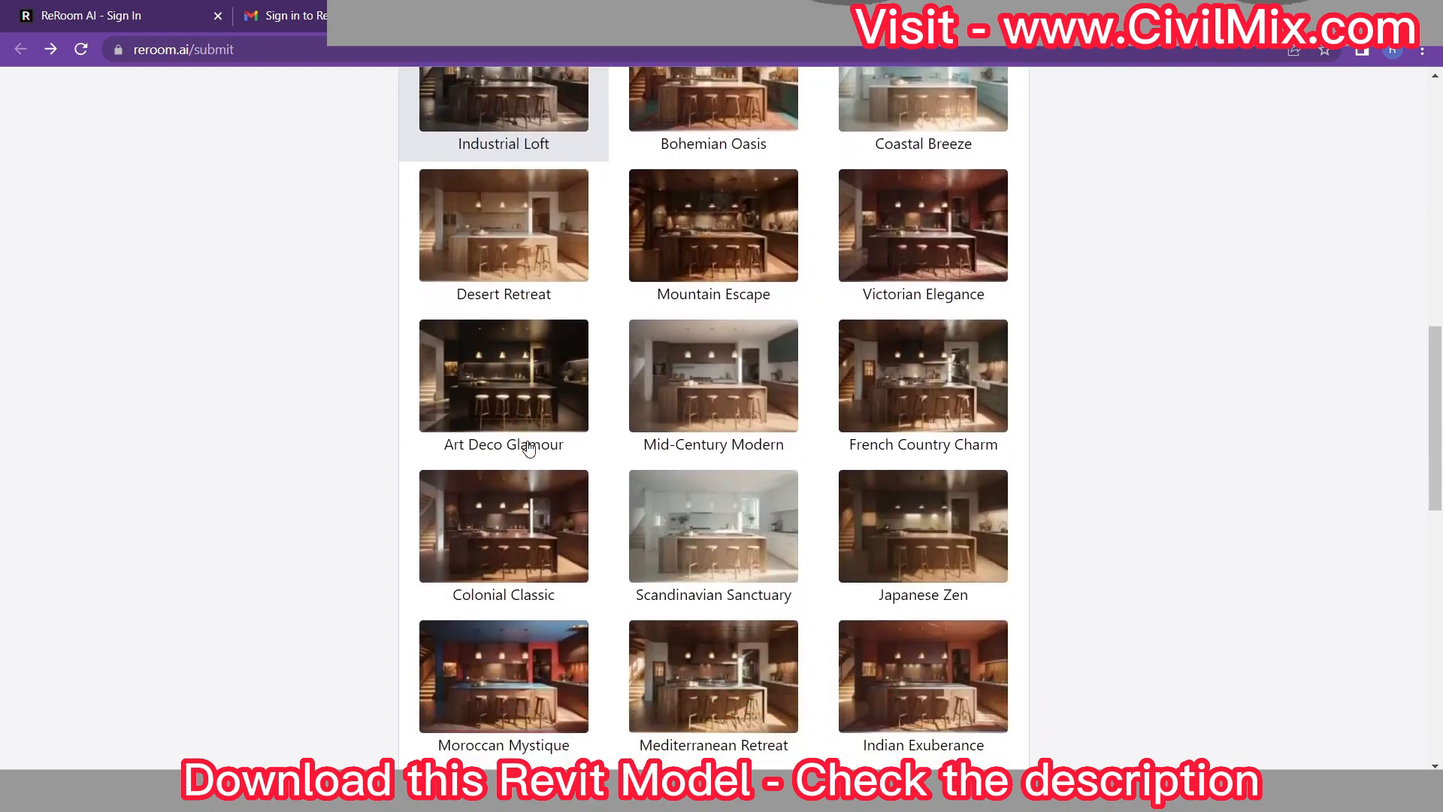
scroll(down, 3)
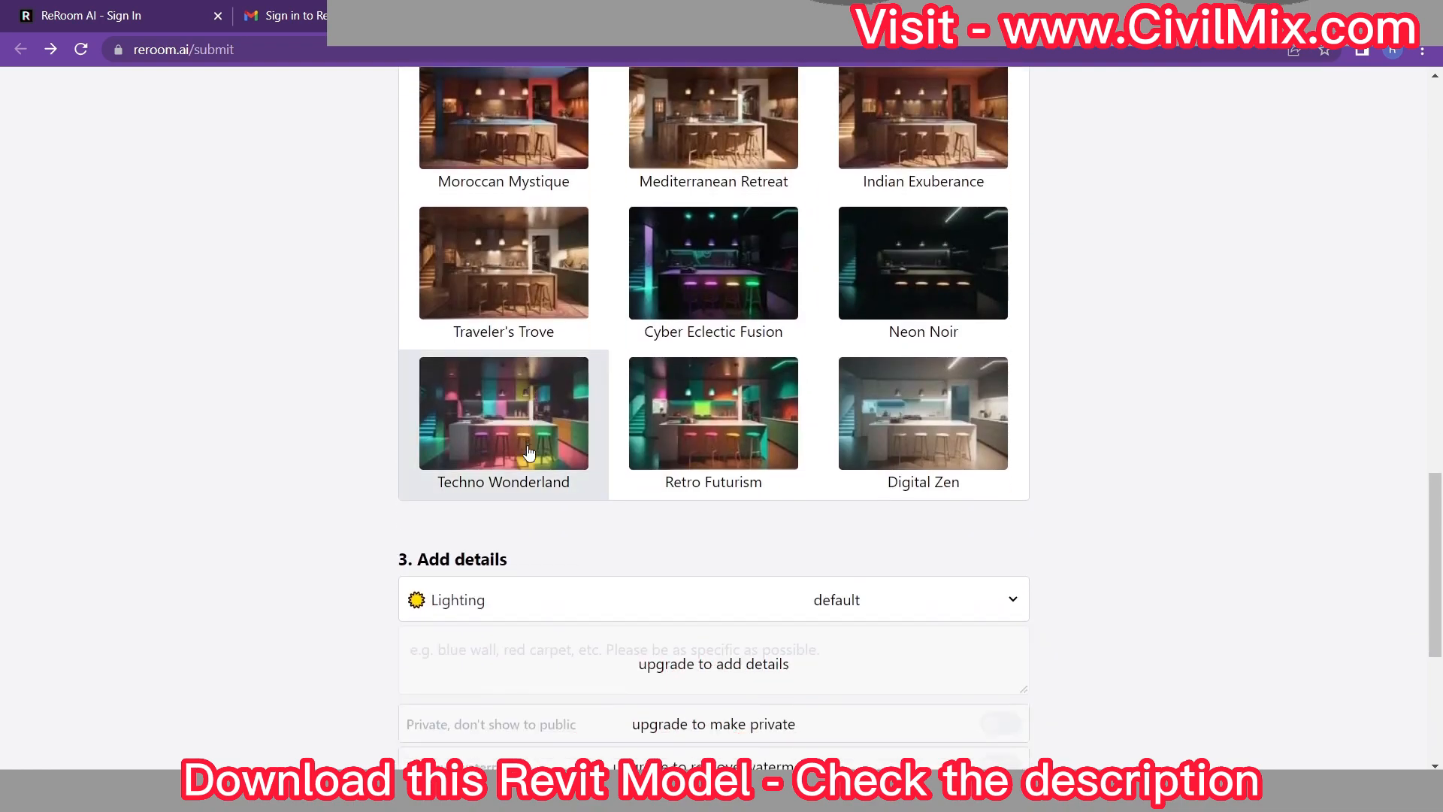
scroll(down, 3)
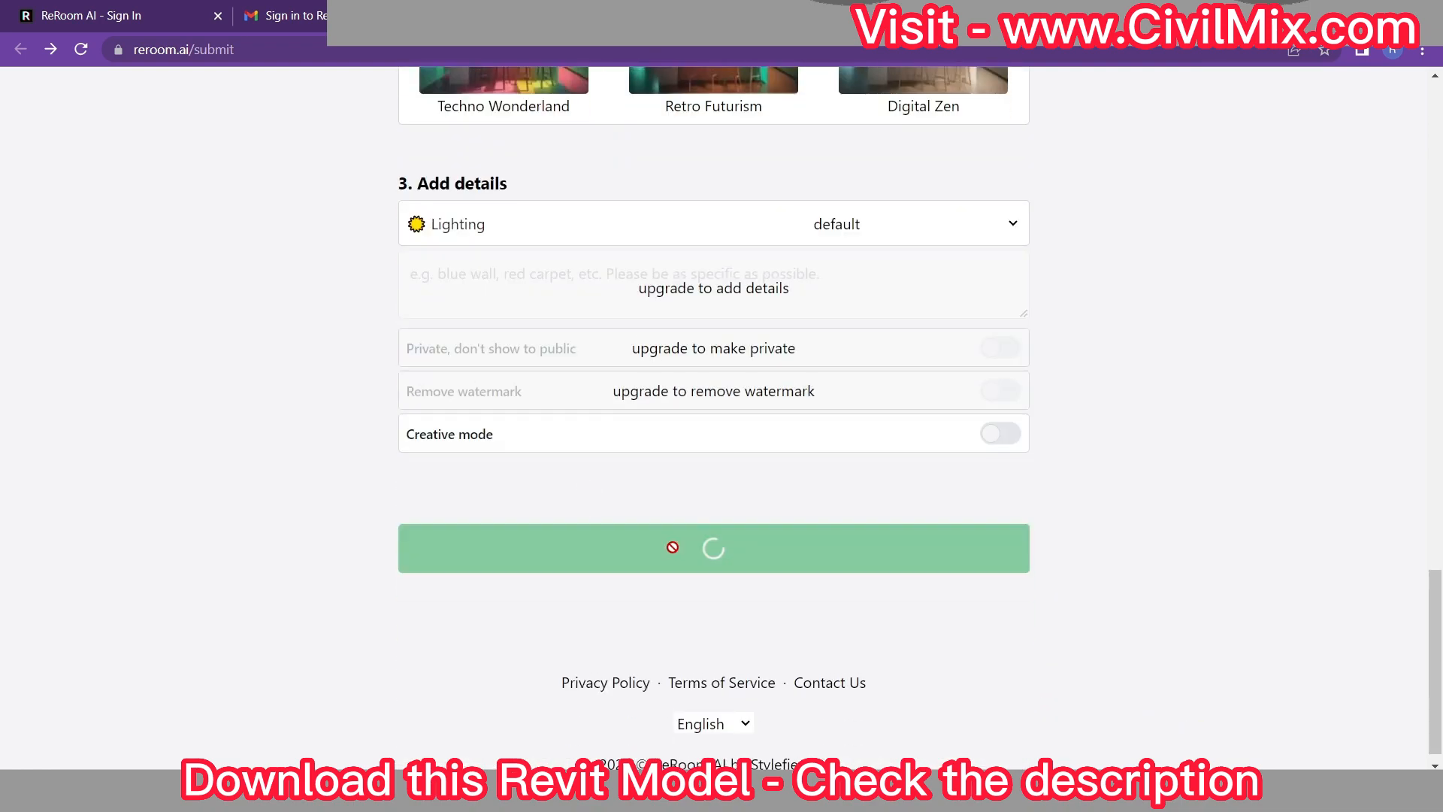
Step: Render the Minimalist Haven kitchen, download the generated JPG and view its options in Chrome's download bar
click(712, 547)
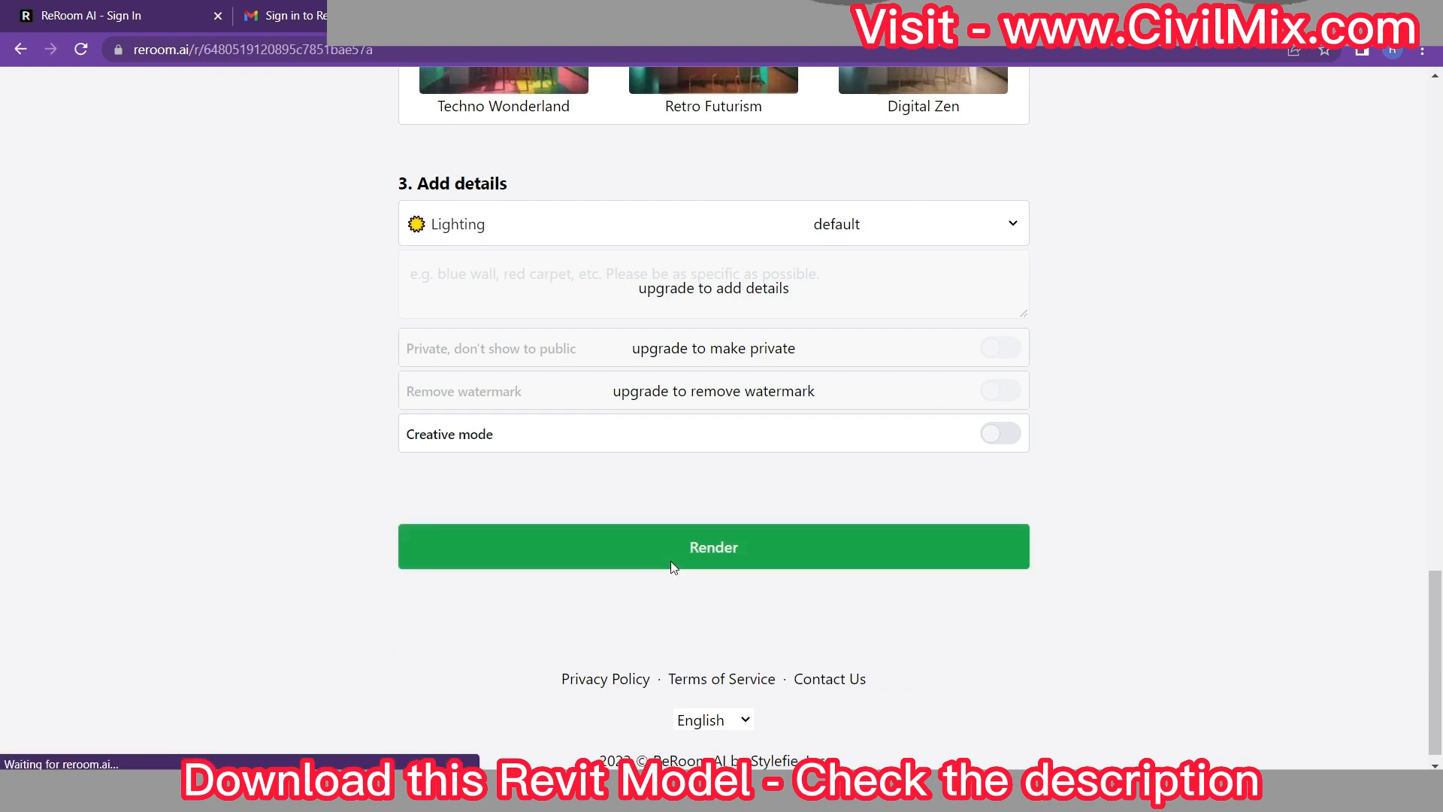
click(712, 546)
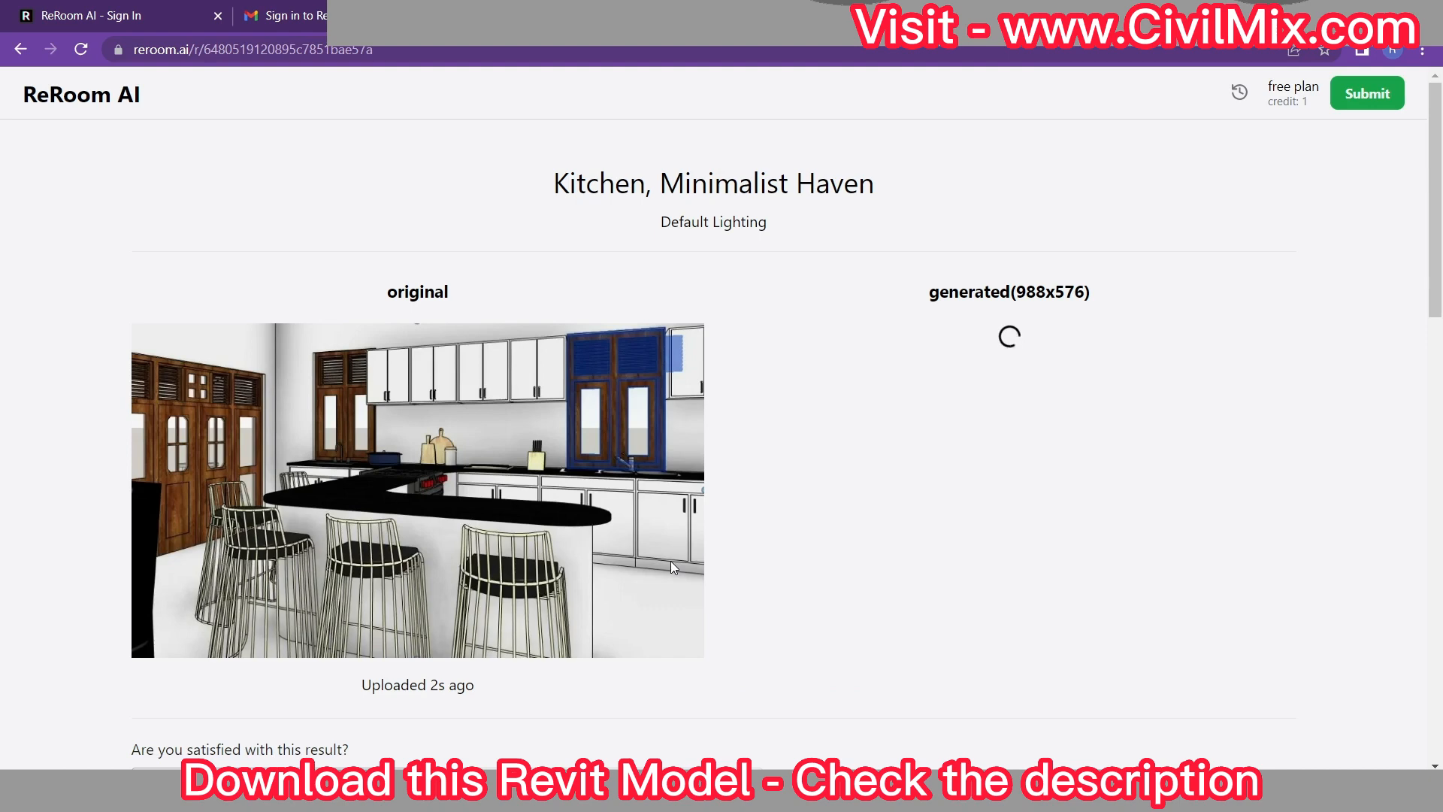
mouse_move(640, 538)
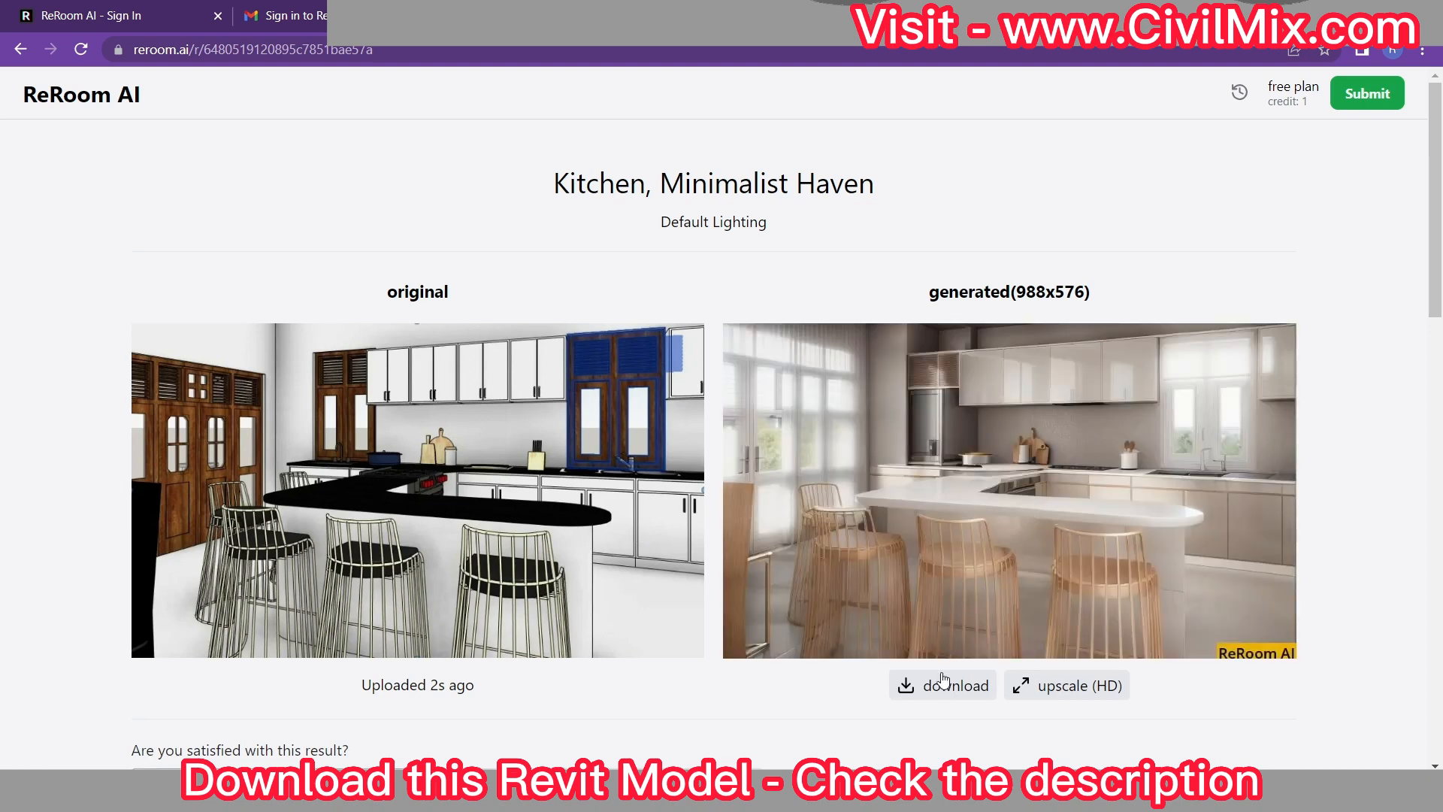
click(941, 685)
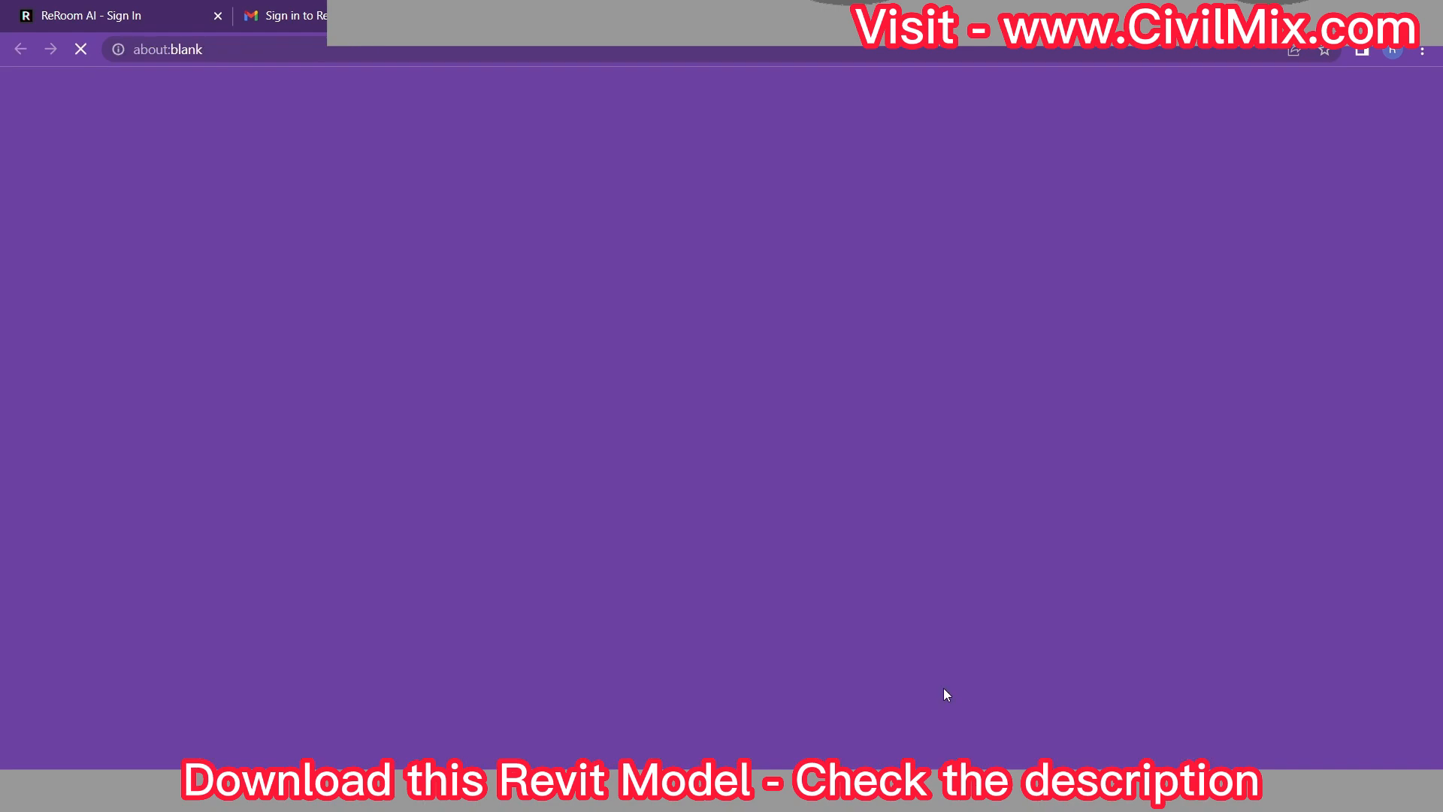
click(199, 747)
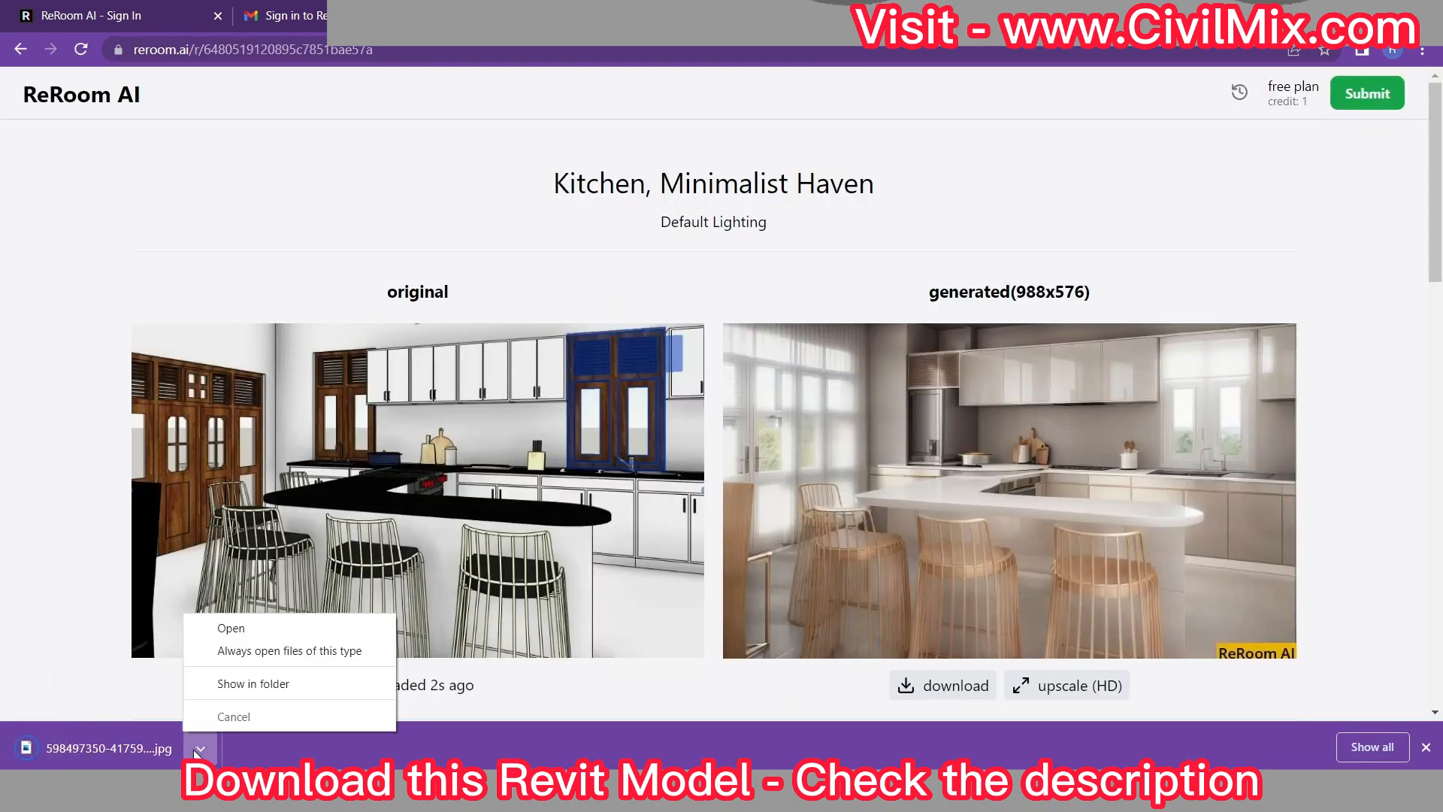